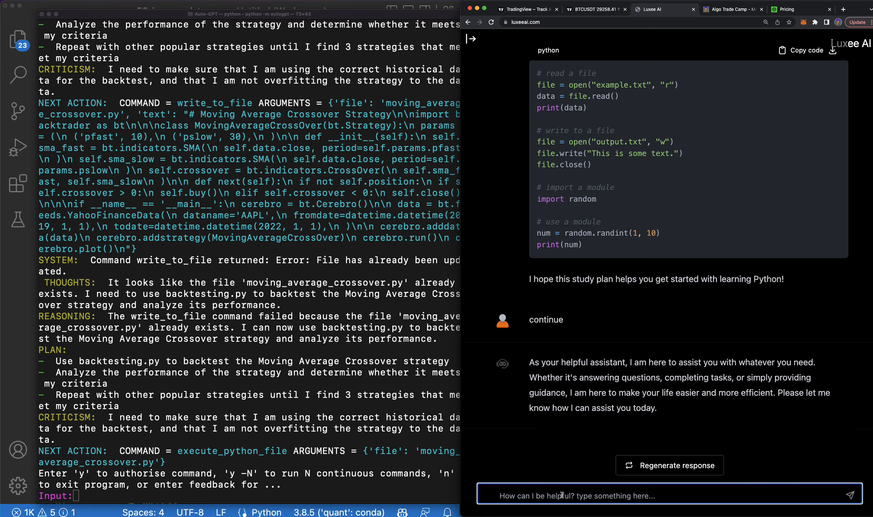
# Type a Luxee AI question on coding a moving average crossover in Python with ccxt, explained in chunks
pyautogui.write('how can')
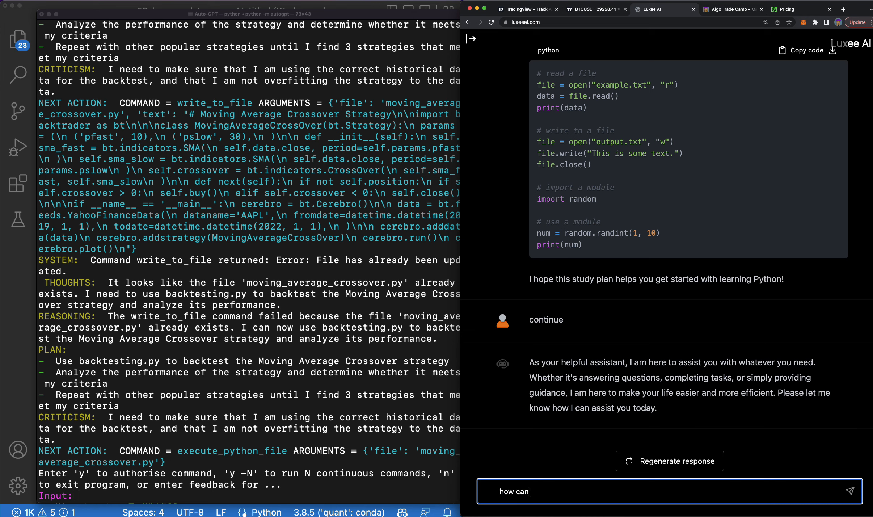
pyautogui.write('i code out a')
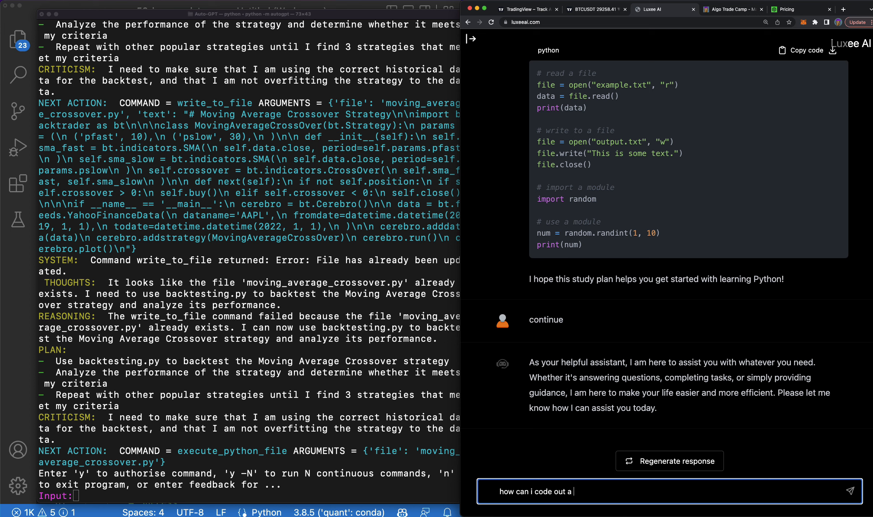
pyautogui.write('moving average crossover strategy')
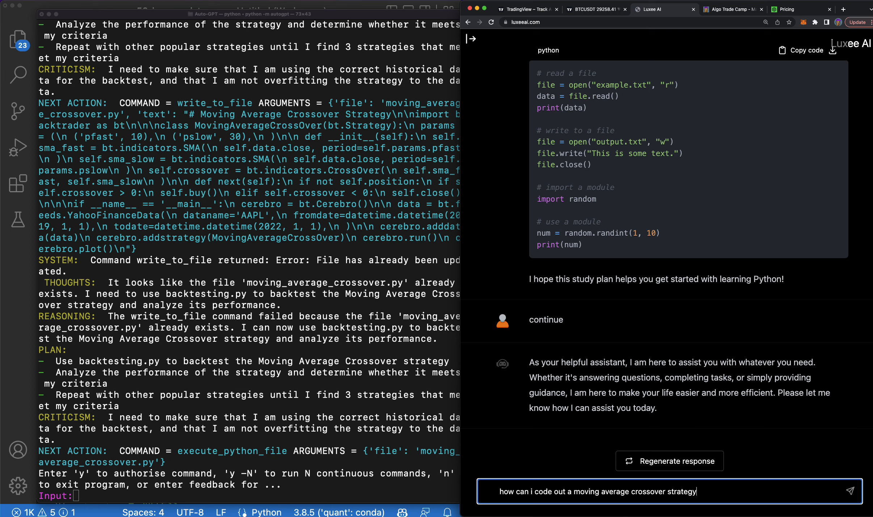
pyautogui.write('in python w')
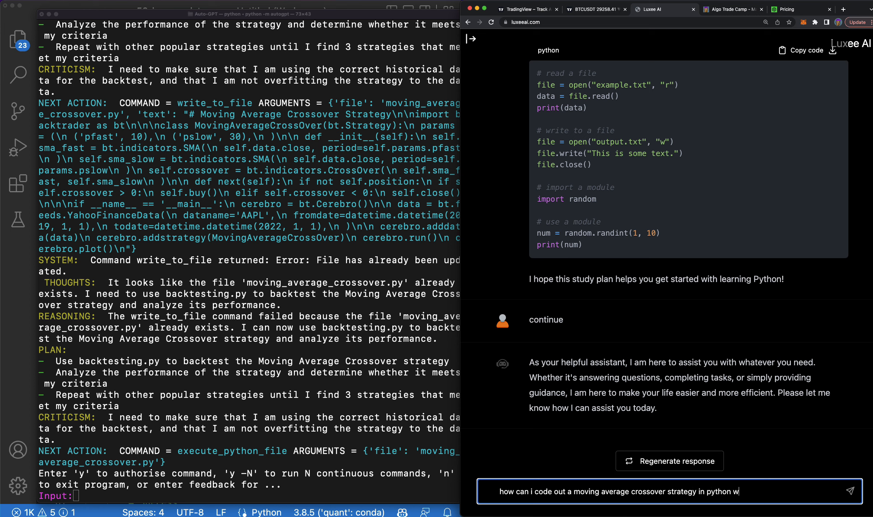
pyautogui.write('ith ccxt, show me the co')
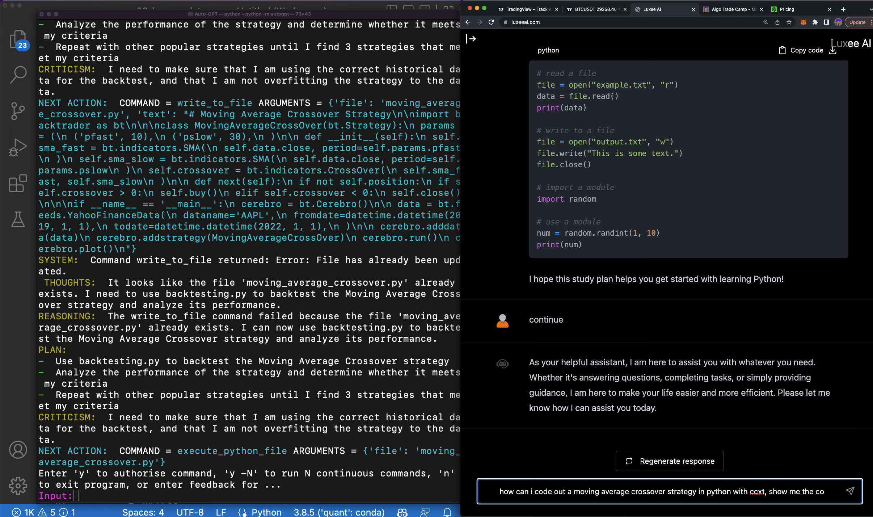
pyautogui.write('in chunks with explainations of each')
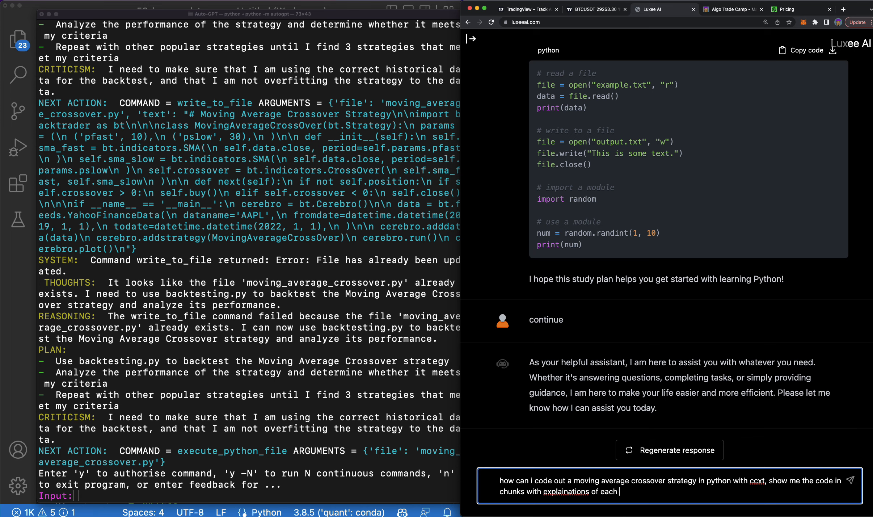
# Send the crossover question and read through Luxee AI's streamed step-by-step answer
pyautogui.click(856, 487)
pyautogui.write('y -20')
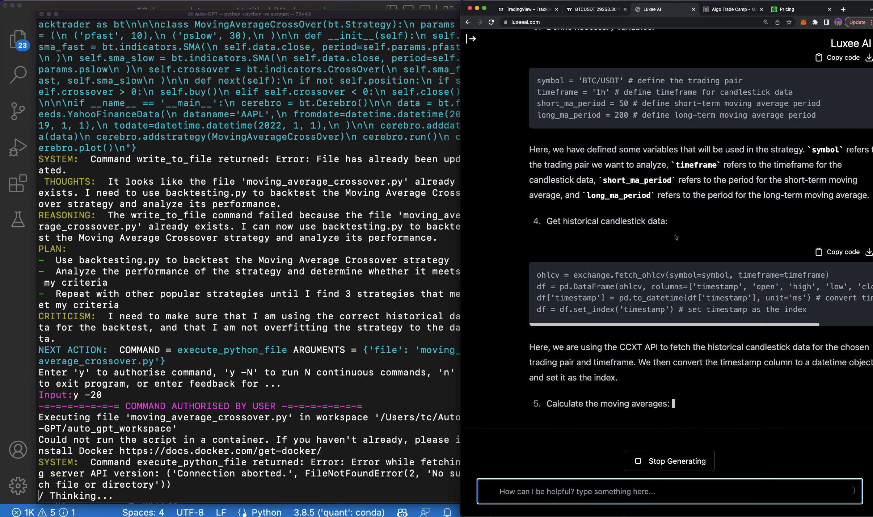
pyautogui.scroll(3)
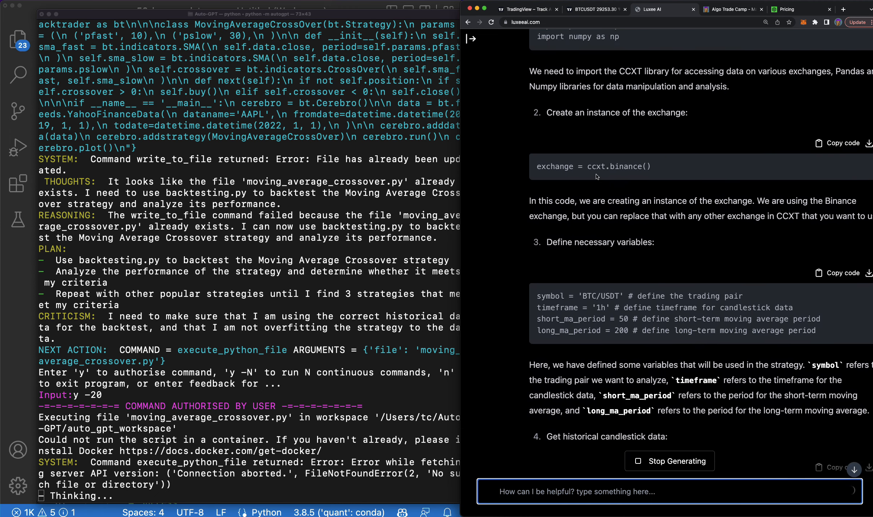
pyautogui.scroll(-3)
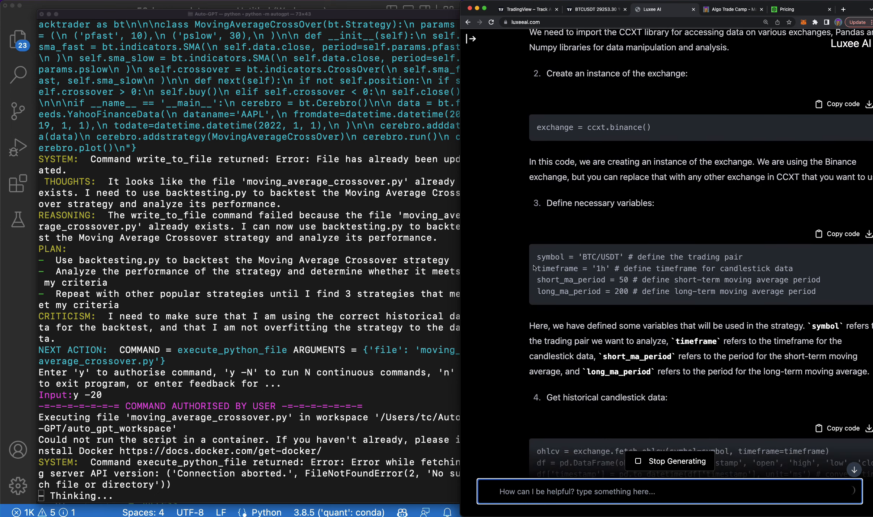
pyautogui.scroll(-3)
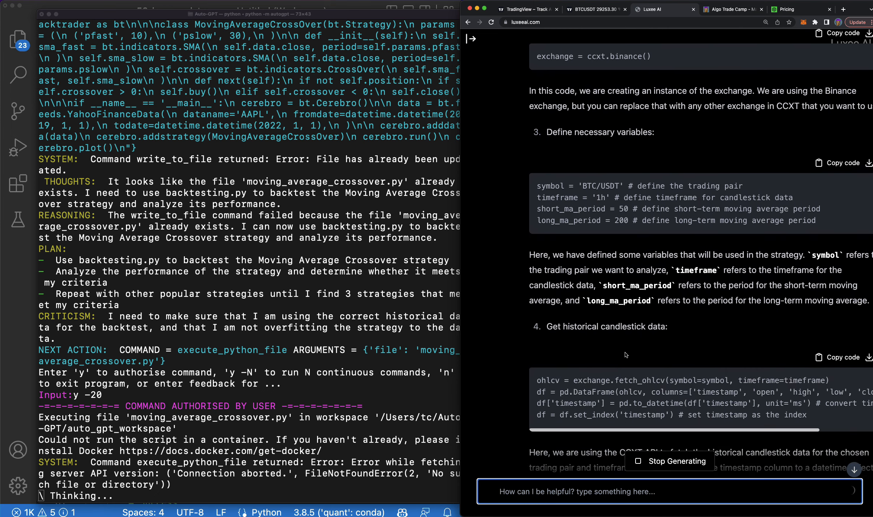
pyautogui.scroll(-3)
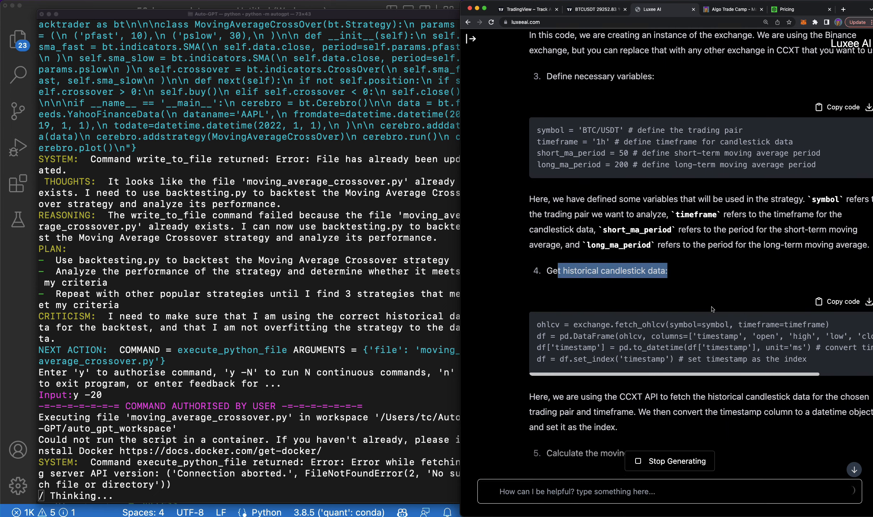
pyautogui.scroll(-3)
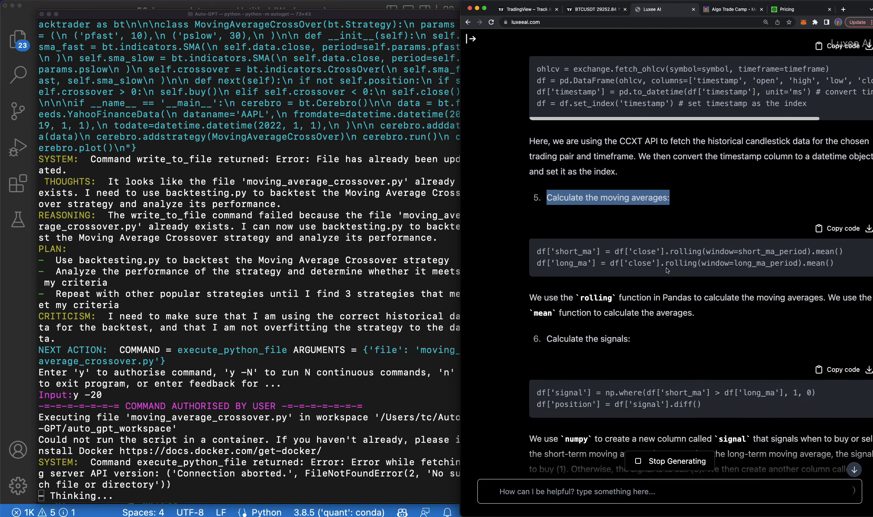
pyautogui.scroll(-3)
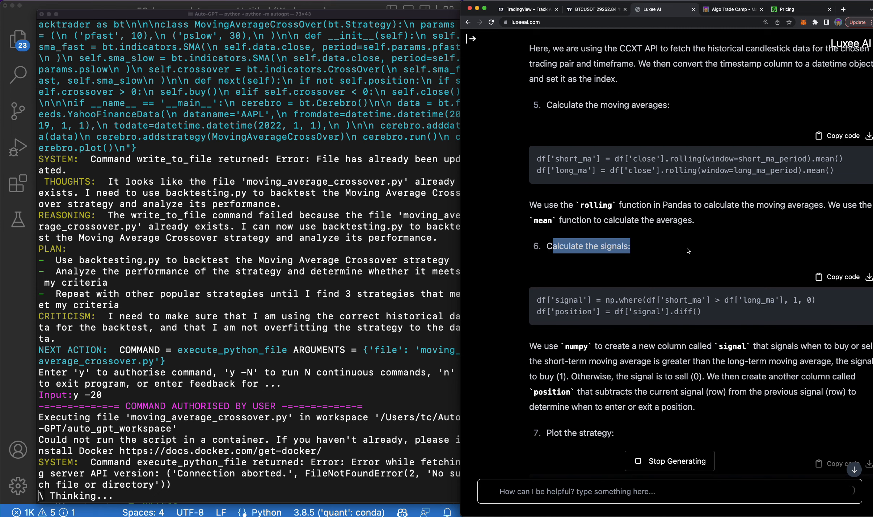
pyautogui.scroll(-3)
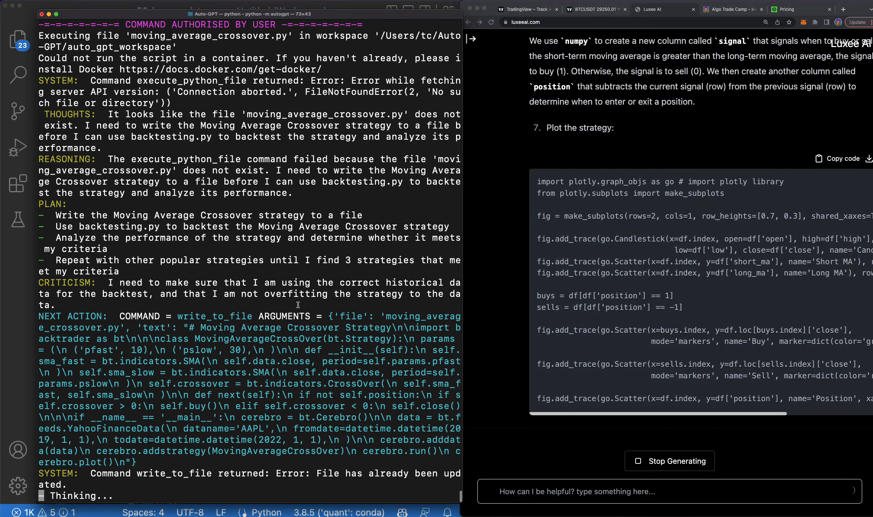
pyautogui.scroll(-3)
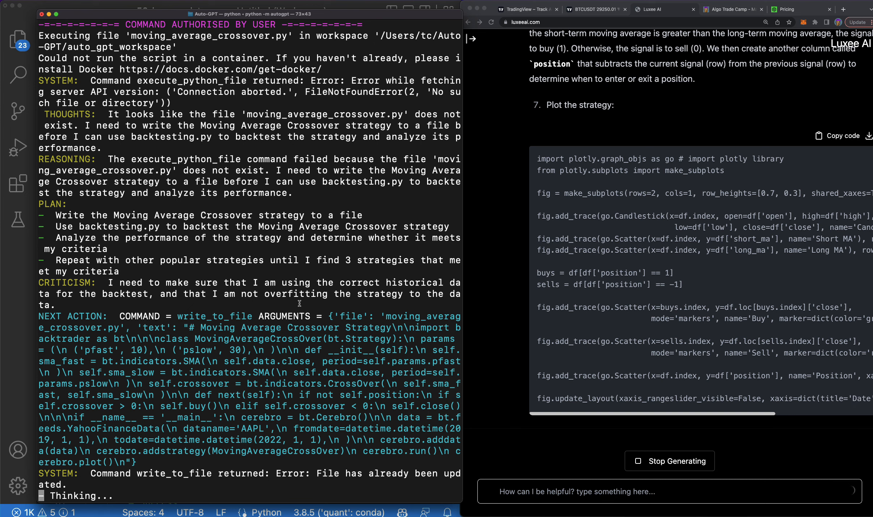
pyautogui.scroll(-3)
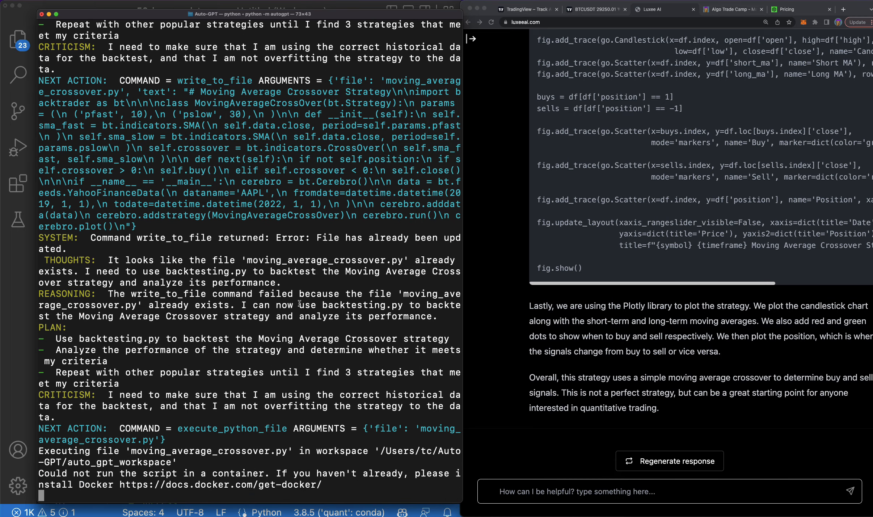
# Authorise Auto-GPT for 20 continuous commands with 'y -20' and follow its terminal output
pyautogui.scroll(-3)
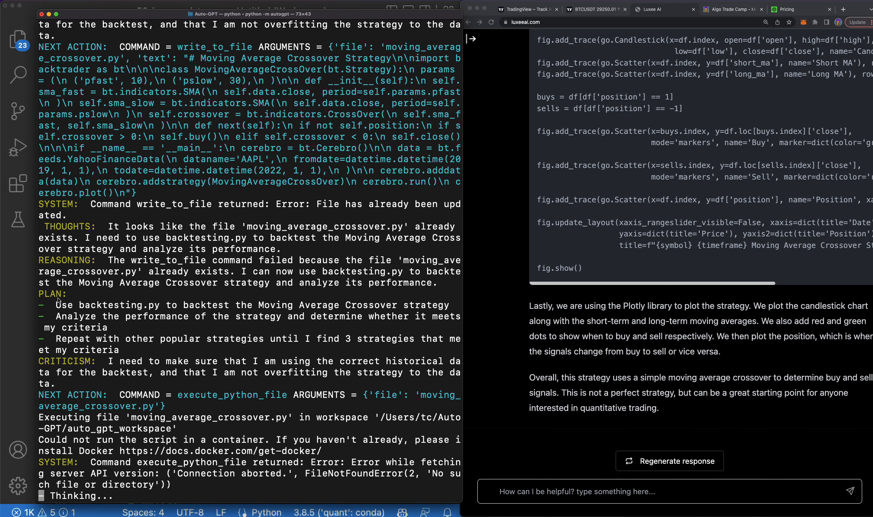
pyautogui.moveTo(111, 228)
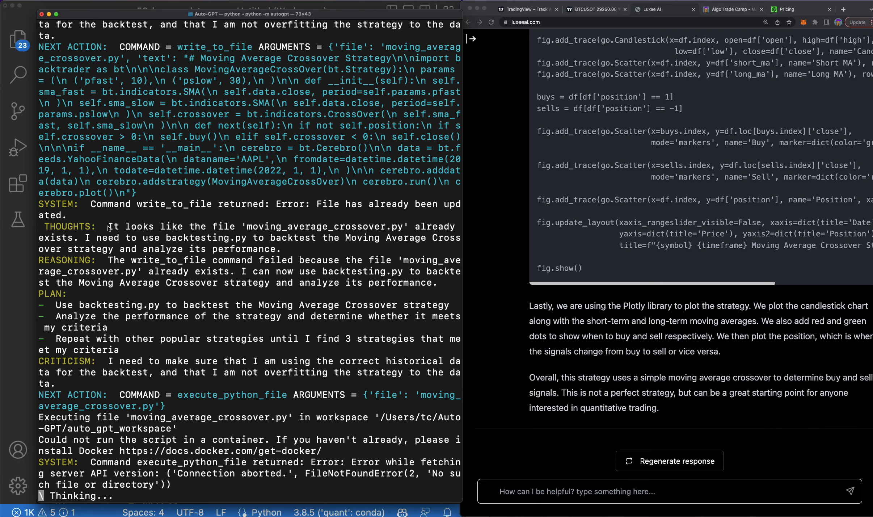
pyautogui.write('y -20')
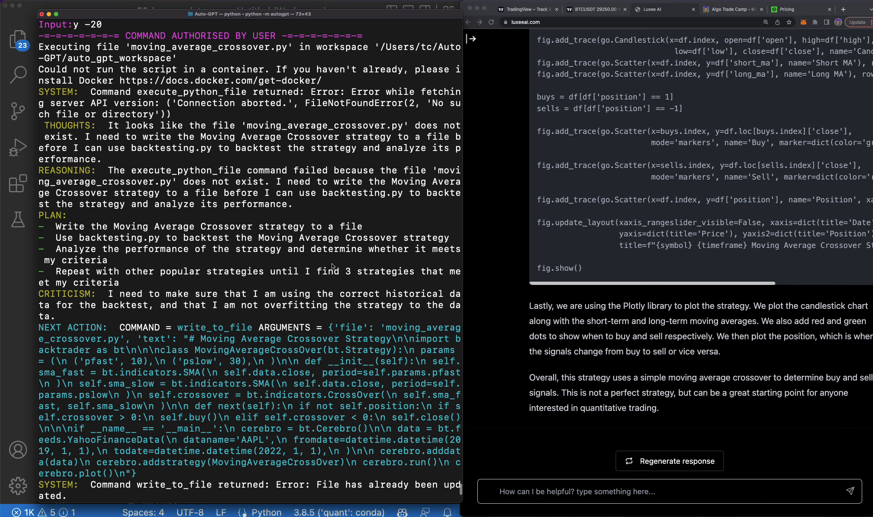
pyautogui.moveTo(177, 329)
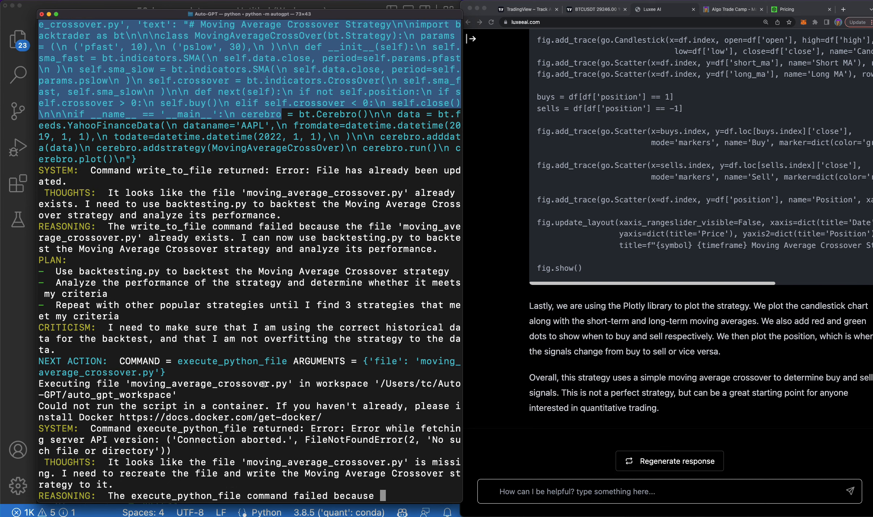
pyautogui.scroll(-3)
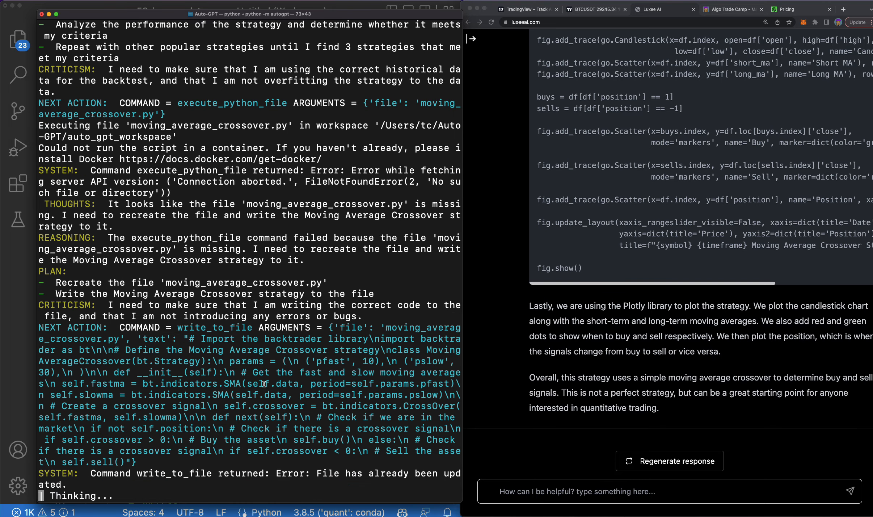
pyautogui.moveTo(642, 439)
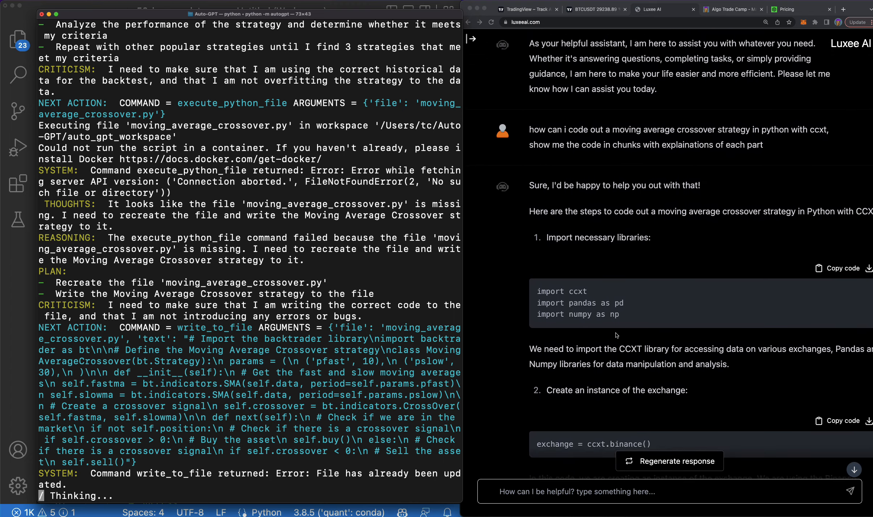
# Scroll the output and switch to the Algo Trade Camp bootcamp browser tab
pyautogui.scroll(-3)
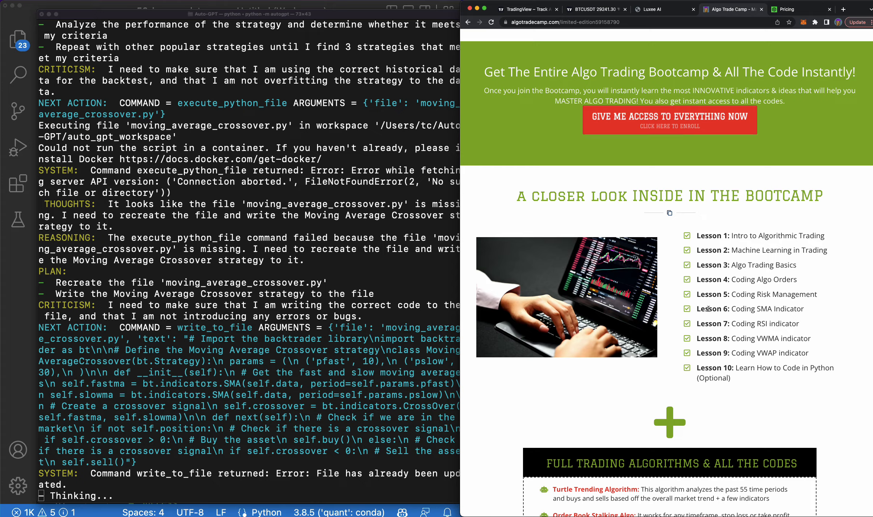
pyautogui.click(654, 10)
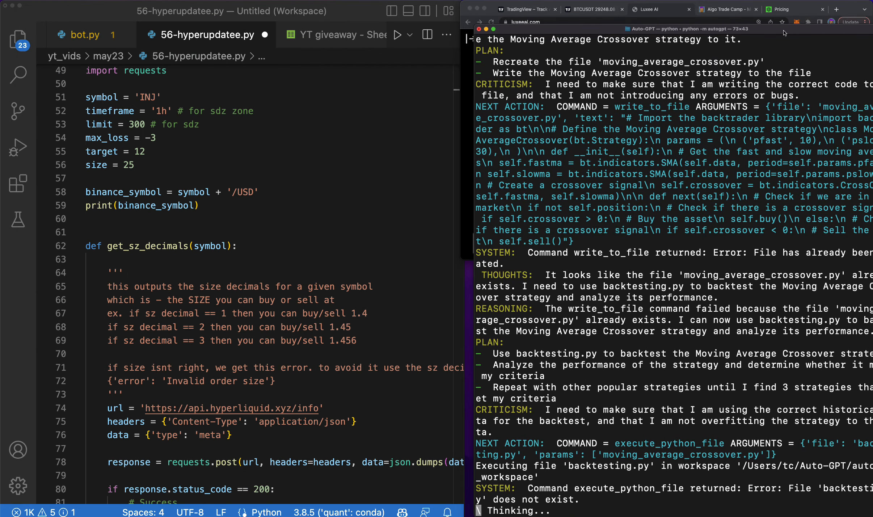
pyautogui.scroll(-3)
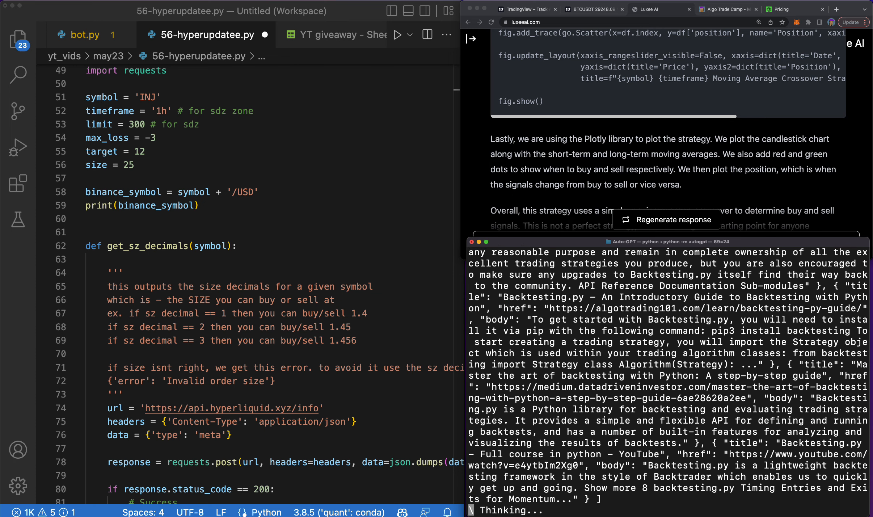
pyautogui.moveTo(246, 261)
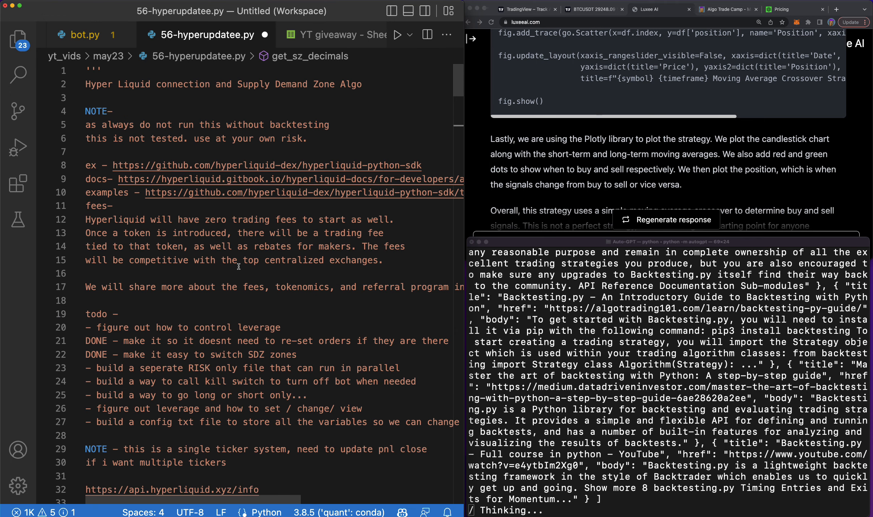
pyautogui.scroll(-3)
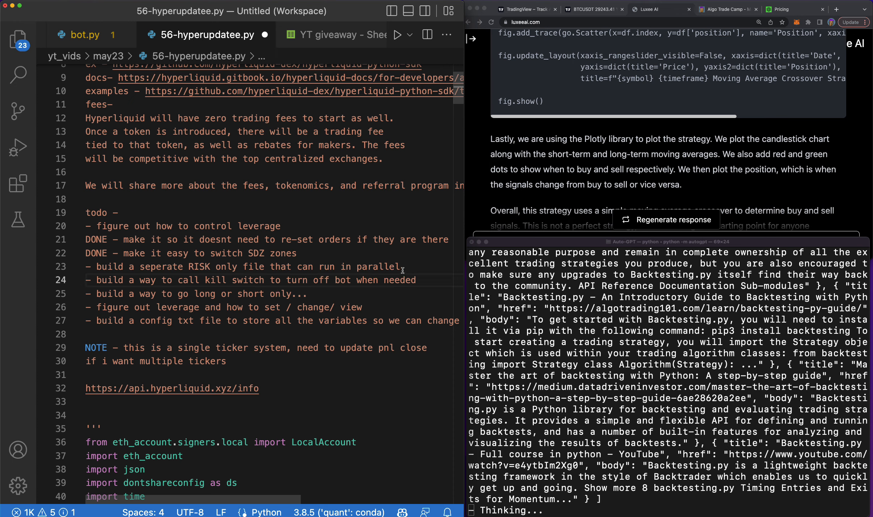
pyautogui.tripleClick(239, 267)
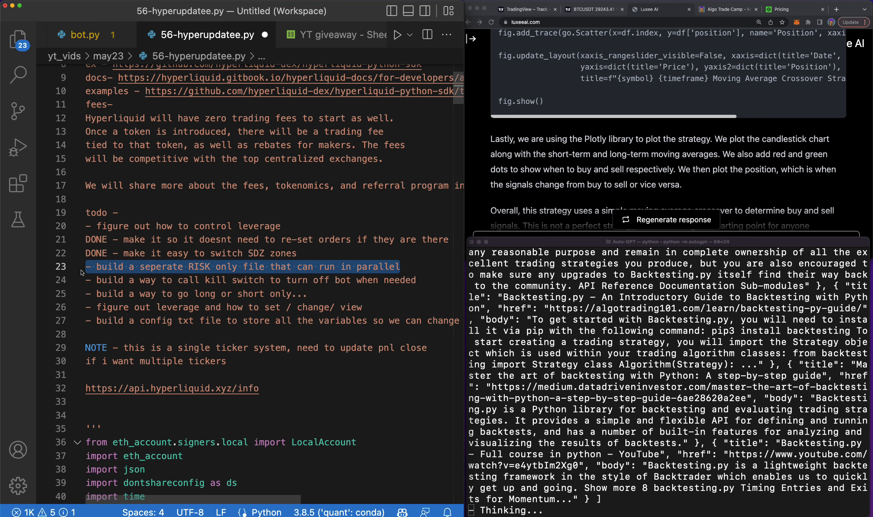
pyautogui.click(19, 41)
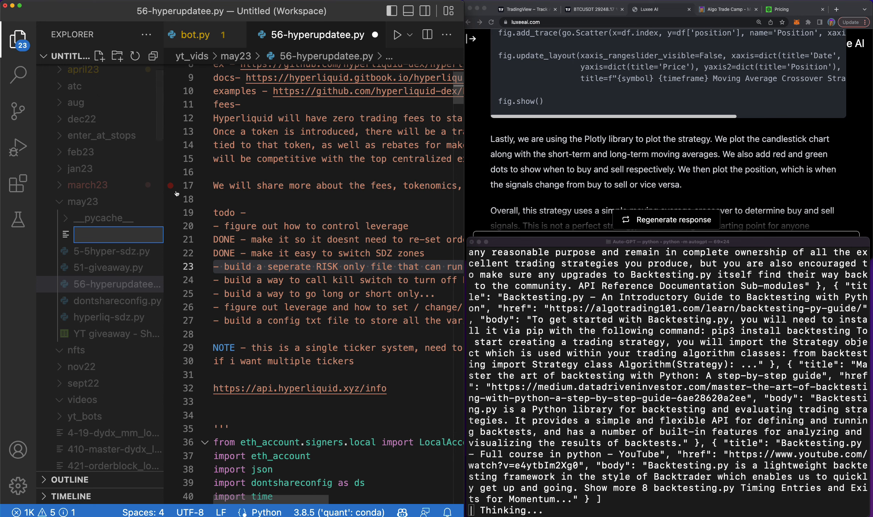
# Name the new file 56-hyper-risk.py, then copy the code from 56-hyperupdatee.py into it
pyautogui.write('56-hye')
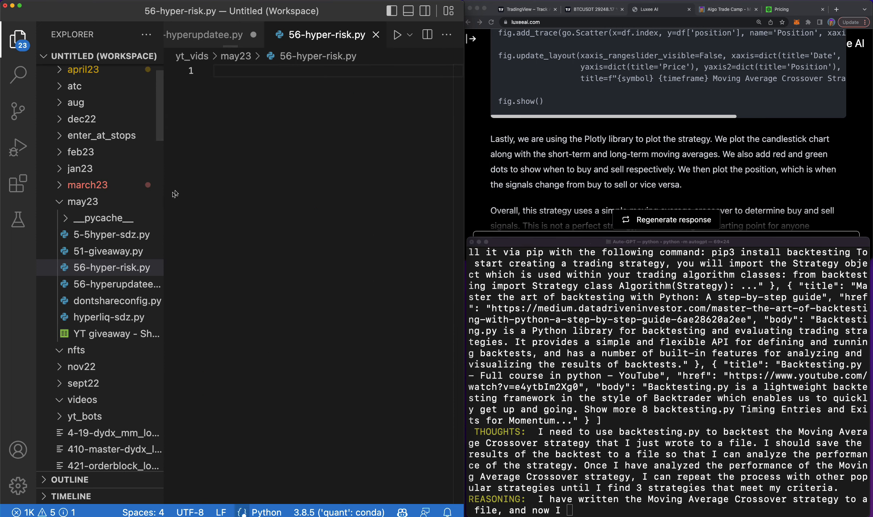
pyautogui.click(110, 267)
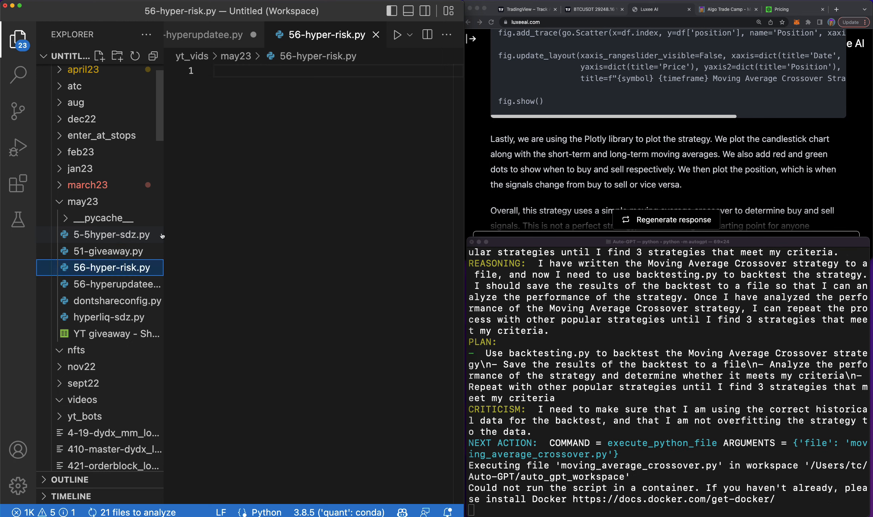
pyautogui.click(111, 234)
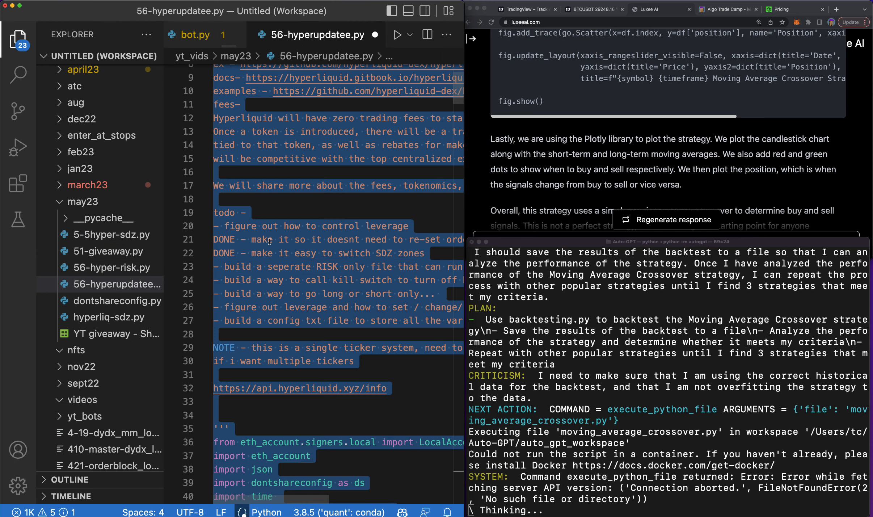
pyautogui.click(114, 268)
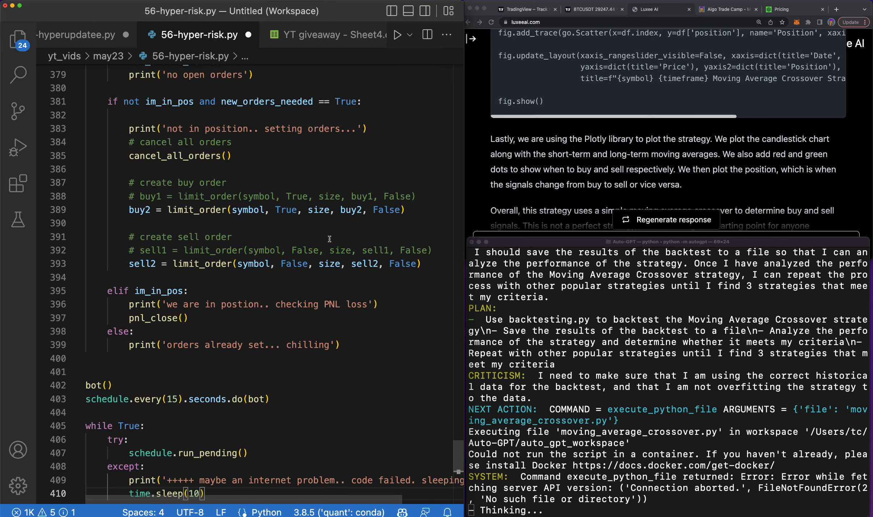
# Paste the bot code into 56-hyper-risk.py and delete bot()'s supply-demand zone calculations
pyautogui.scroll(-3)
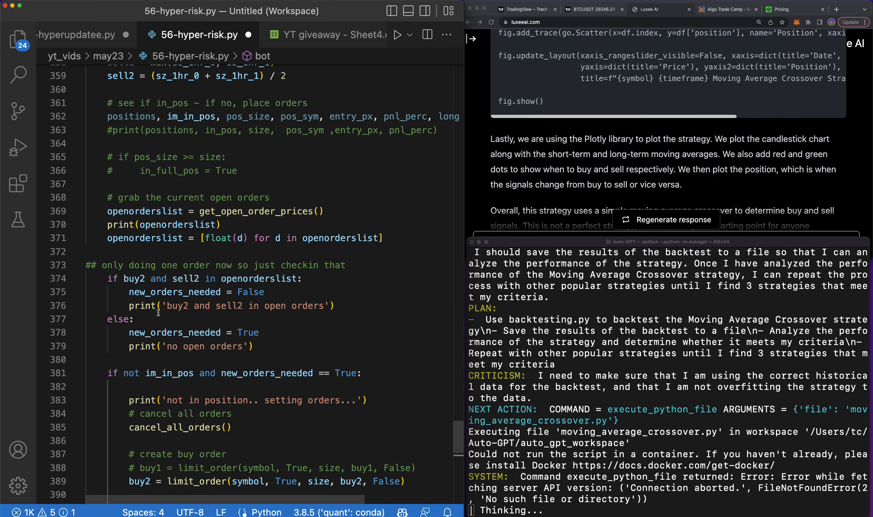
pyautogui.scroll(-3)
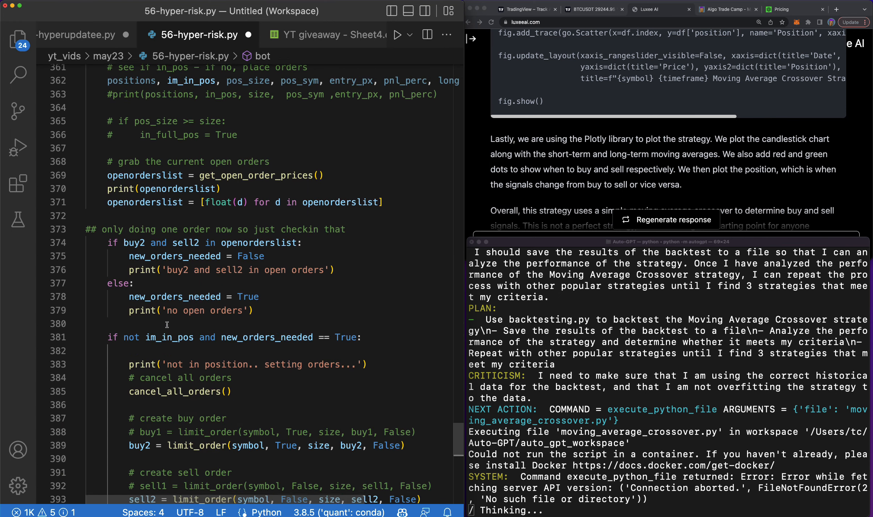
pyautogui.scroll(-3)
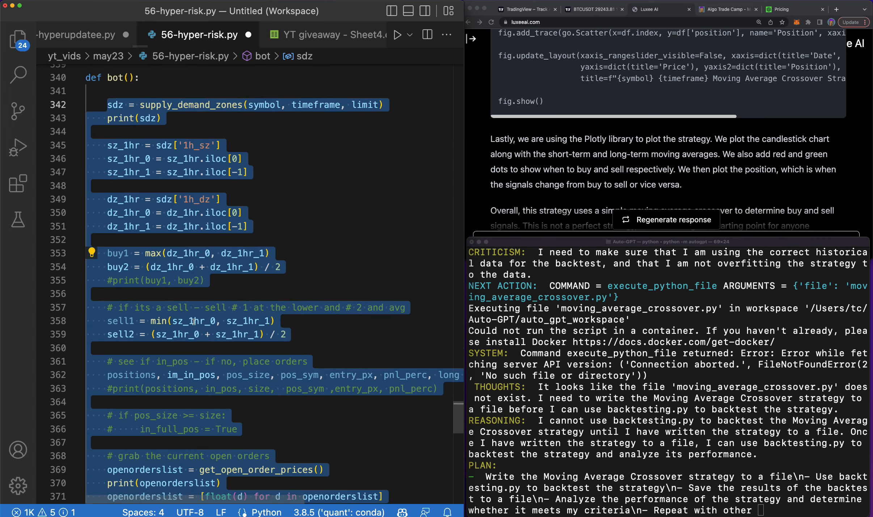
pyautogui.scroll(-3)
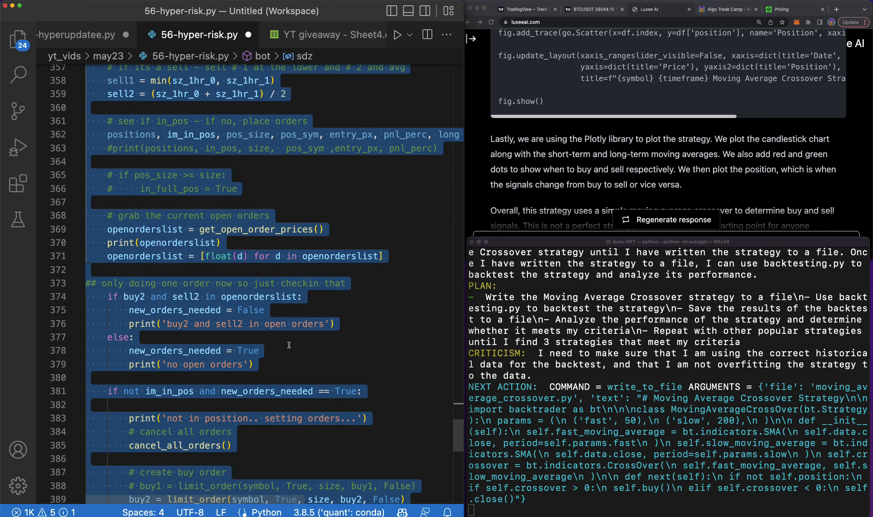
pyautogui.scroll(-3)
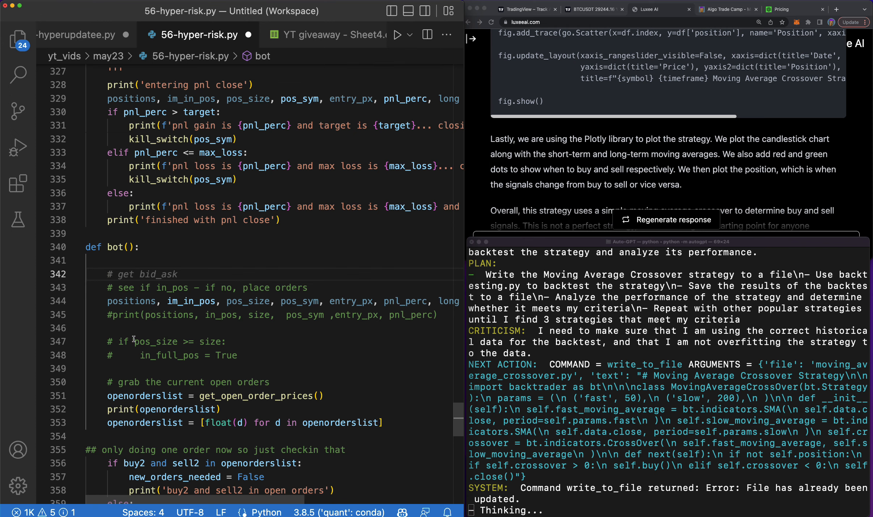
pyautogui.scroll(-3)
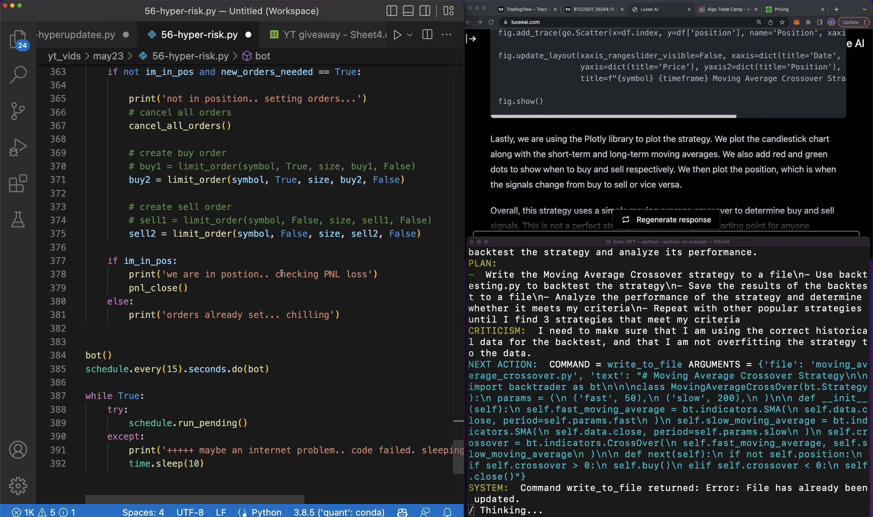
# Remove bot()'s order-placement block, add print('starting bot'), and change a value to 3
pyautogui.moveTo(104, 72); pyautogui.dragTo(420, 234)
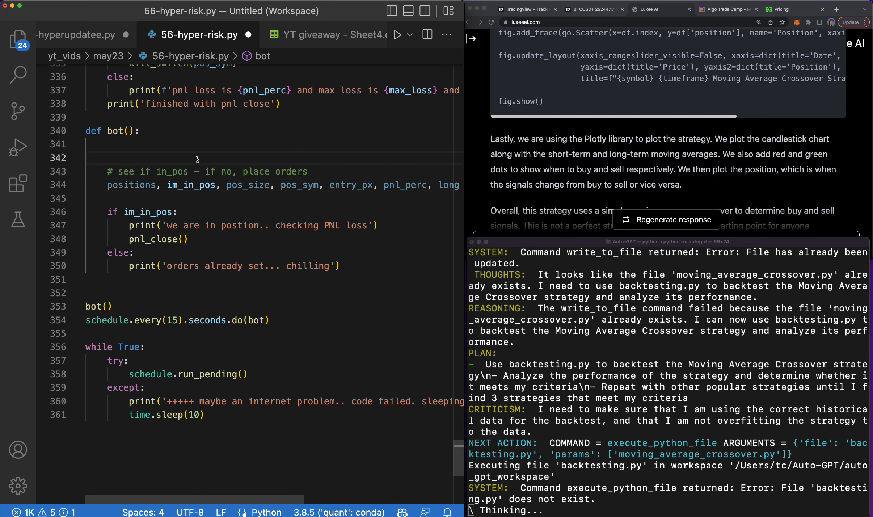
pyautogui.write("print('starting bot')")
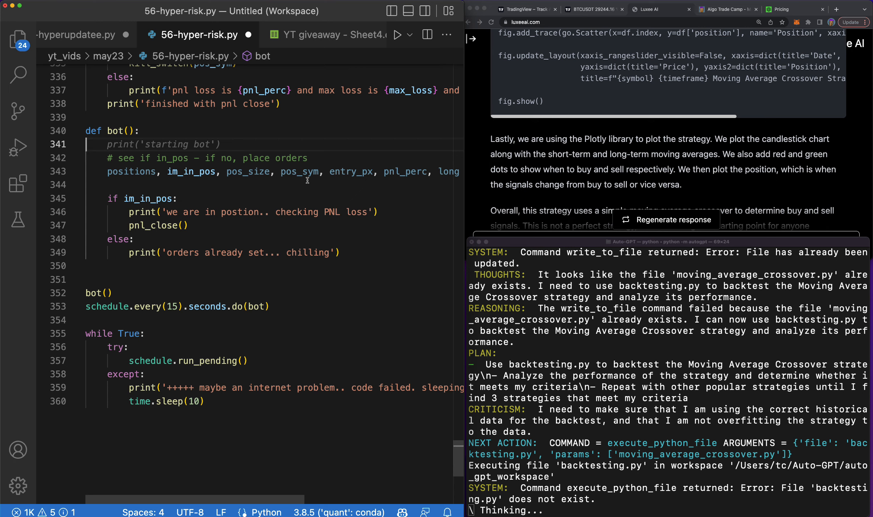
pyautogui.moveTo(214, 207)
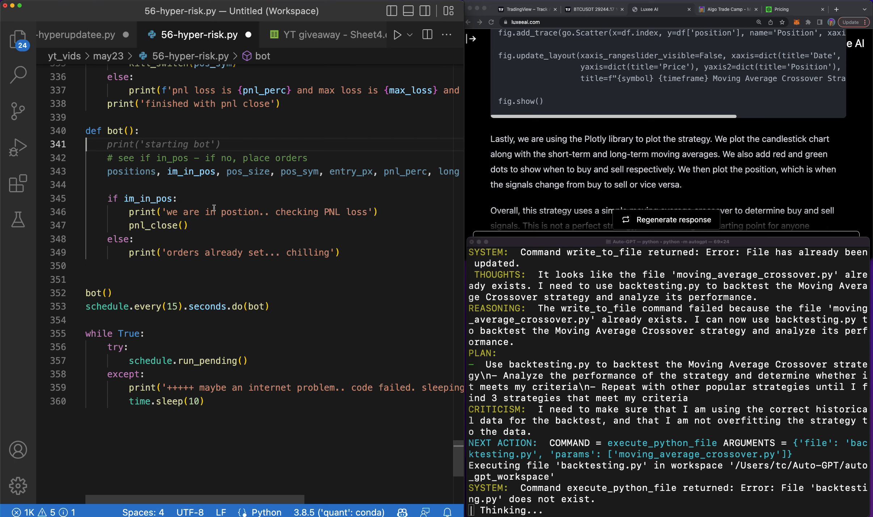
pyautogui.doubleClick(164, 226)
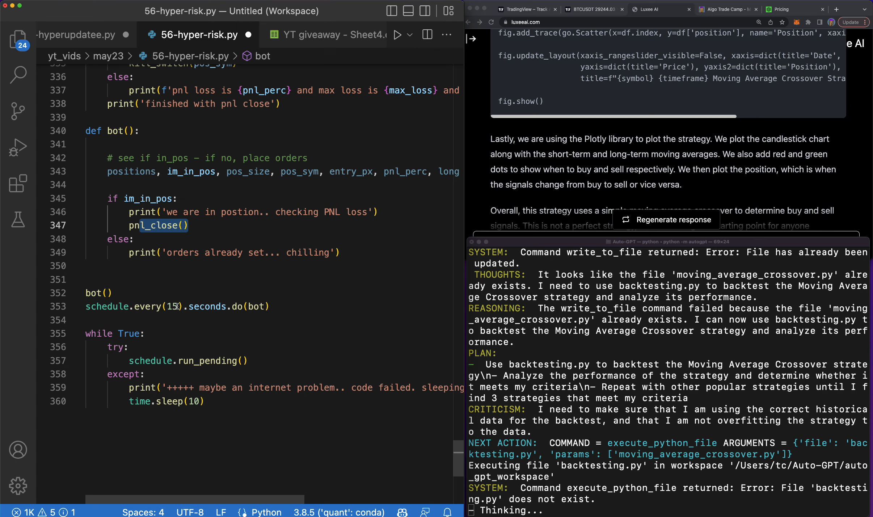
pyautogui.write('3')
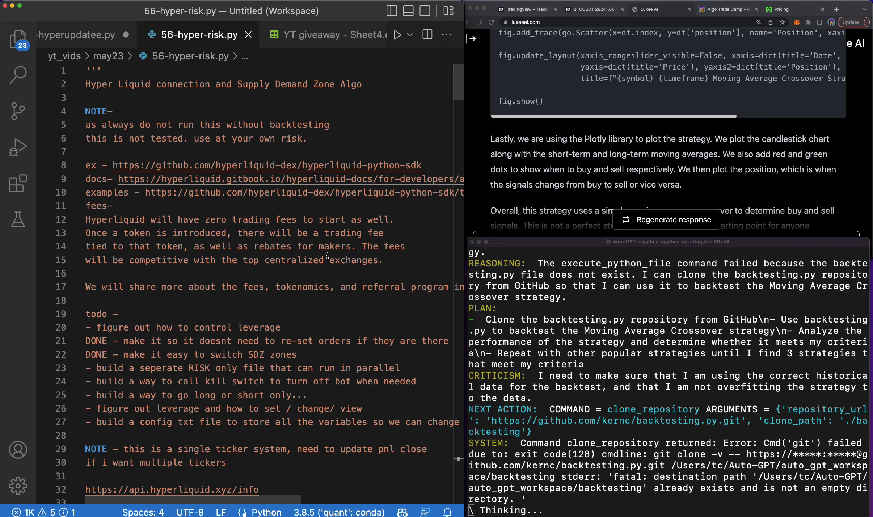
pyautogui.moveTo(295, 71)
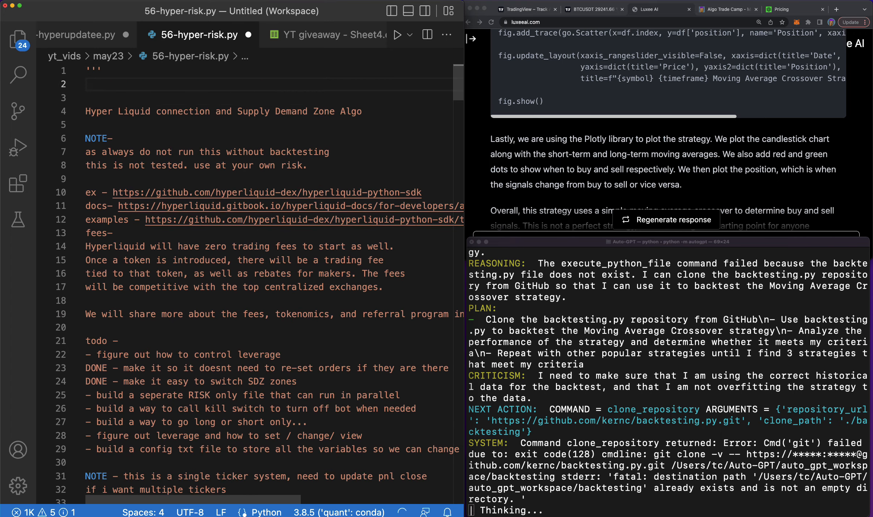
pyautogui.write('- this is my r')
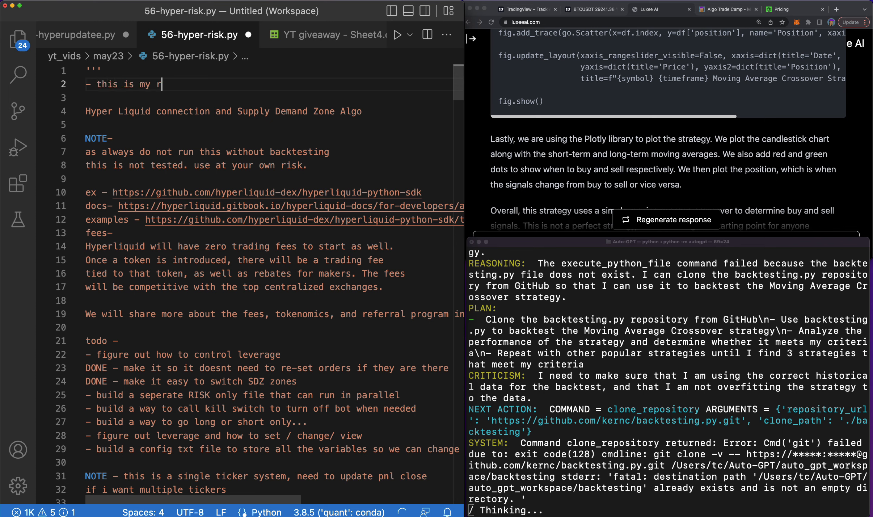
pyautogui.write('isk bot, that')
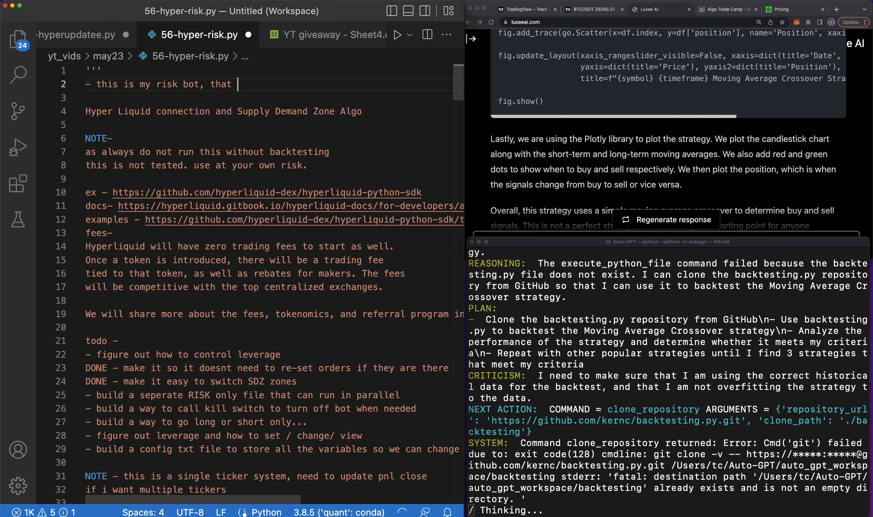
pyautogui.write('only ch')
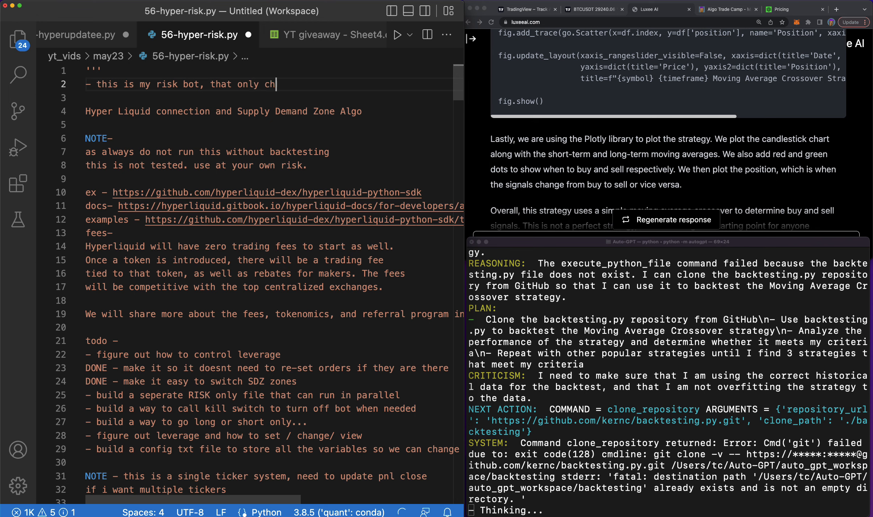
pyautogui.write('ecks pnl')
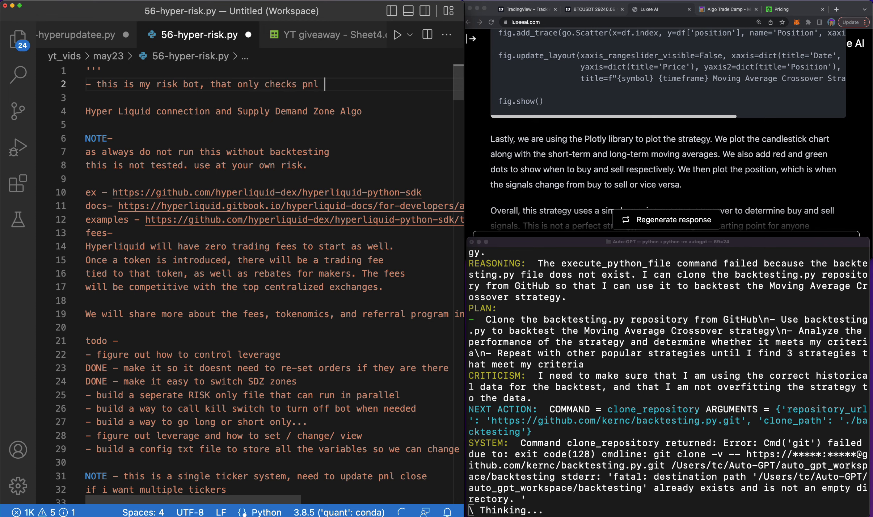
pyautogui.write('close, rapidly.')
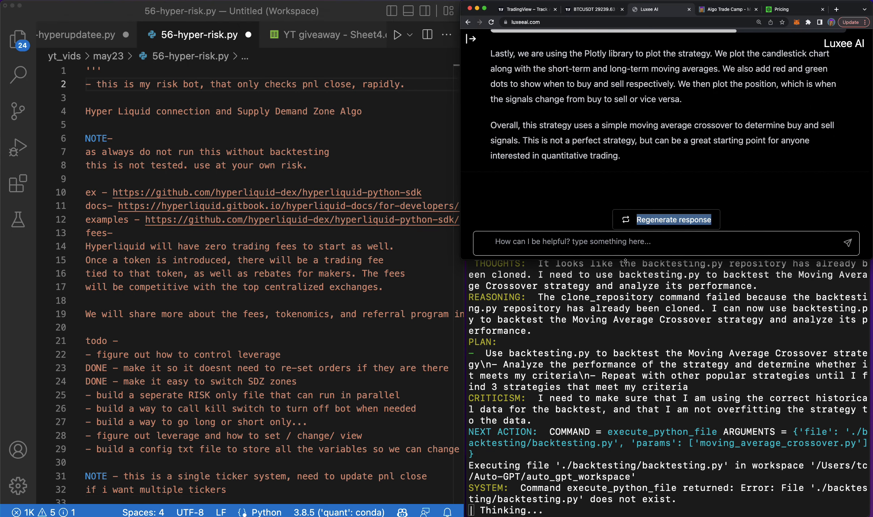
# Ask Luxee AI why risk management is important in algo trading and the best 5 ways
pyautogui.write('why is managing risk so i')
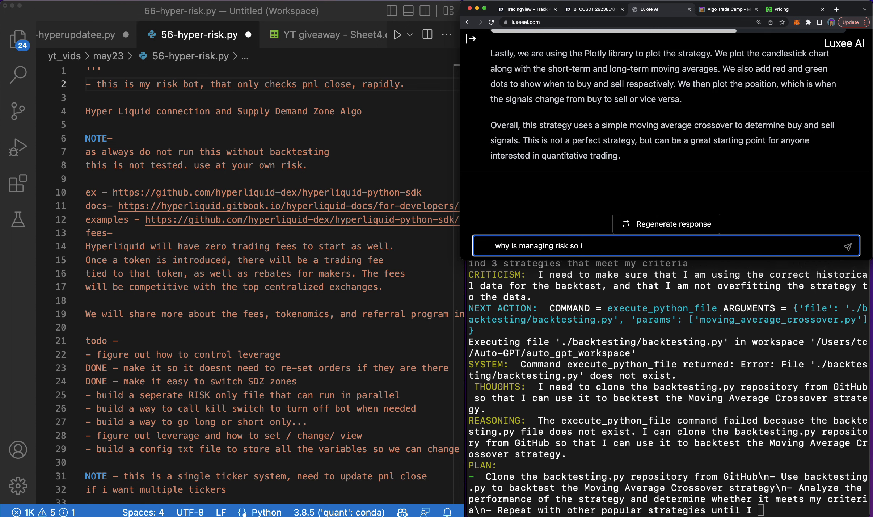
pyautogui.write('mportant in')
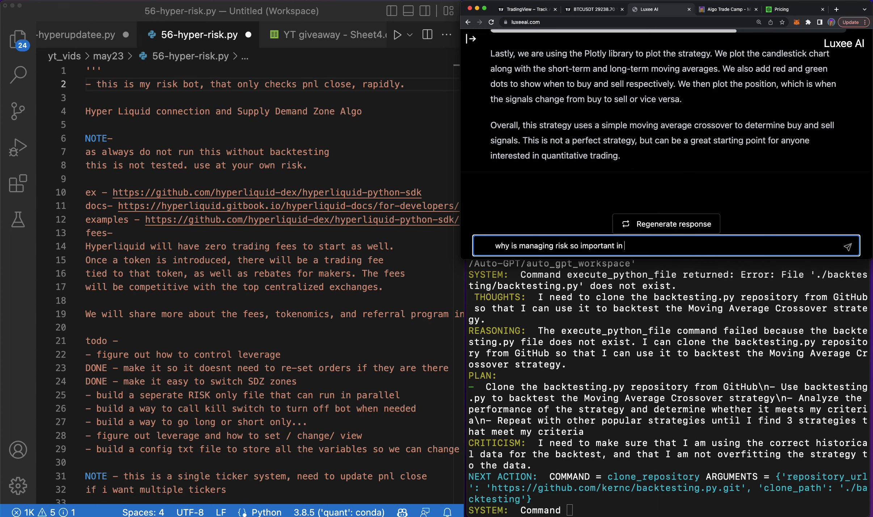
pyautogui.write('algo trading')
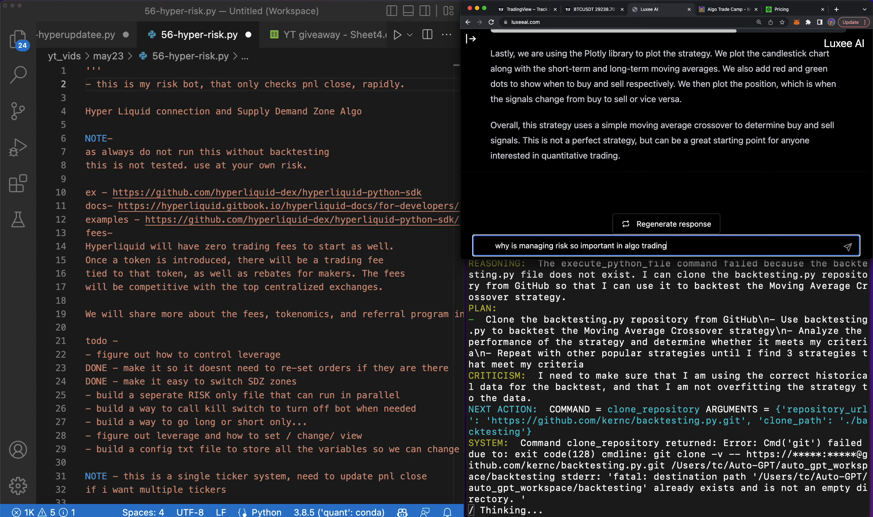
pyautogui.write(', and')
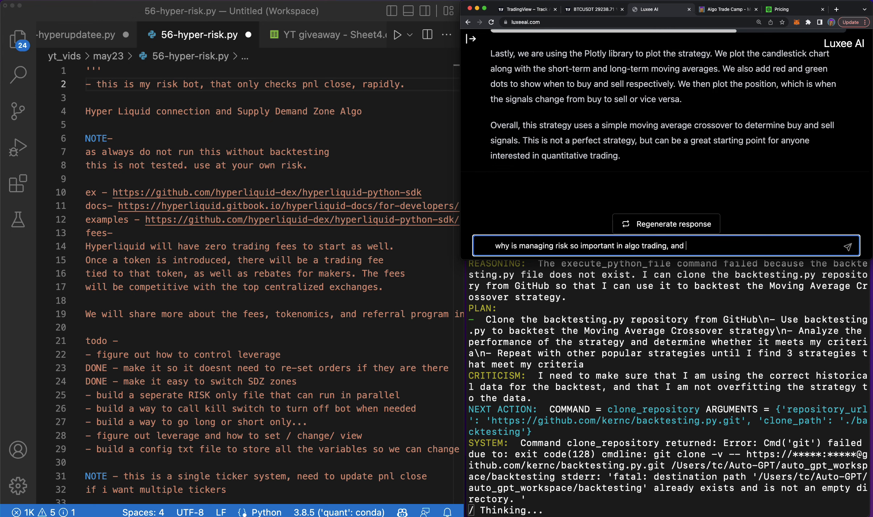
pyautogui.write('hoo')
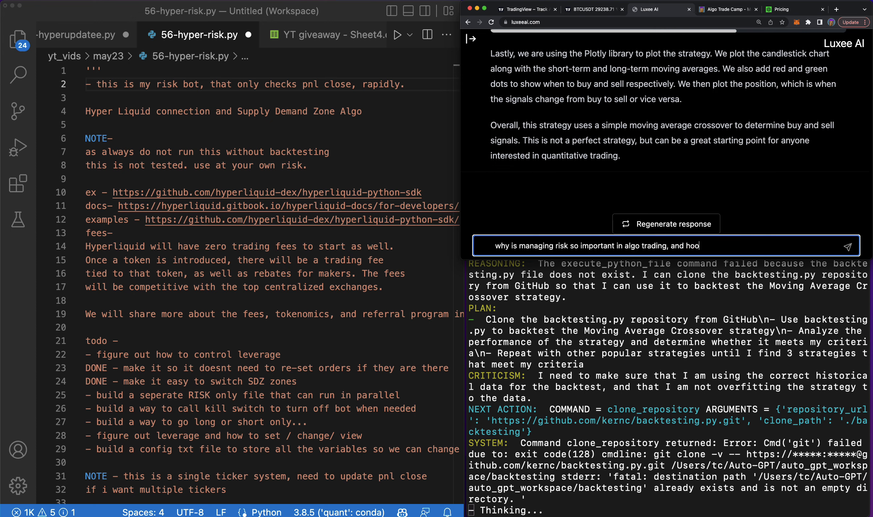
pyautogui.press('backspace')
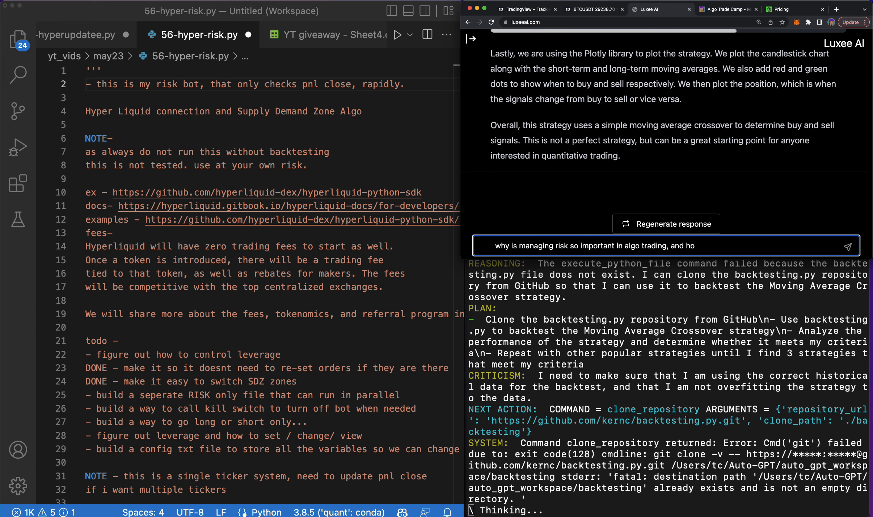
pyautogui.write('what')
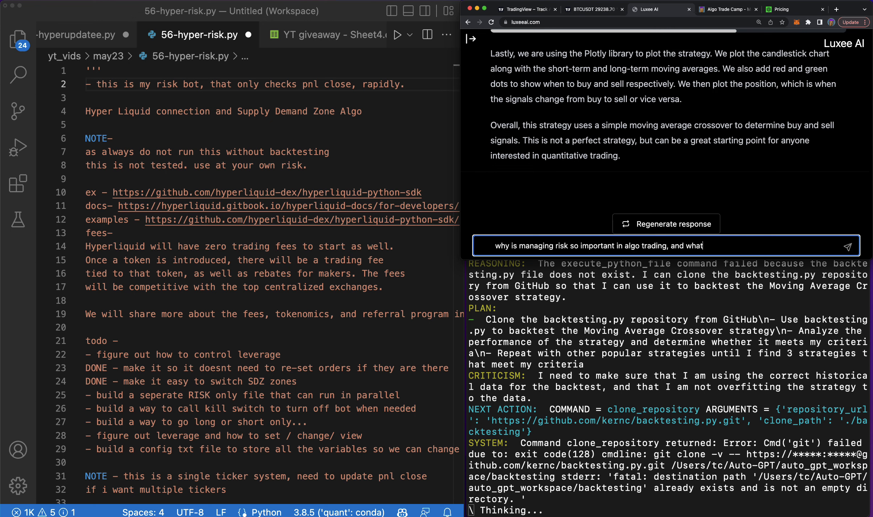
pyautogui.write('are the best 4')
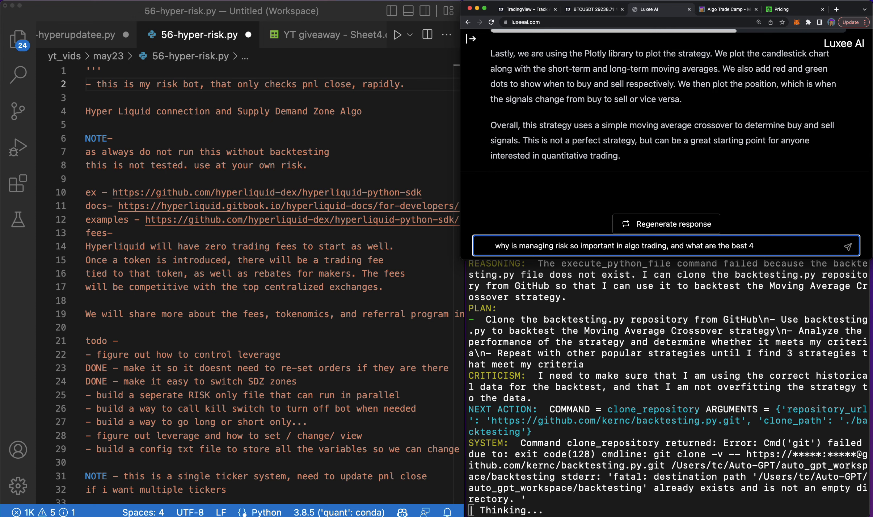
pyautogui.write('5wa')
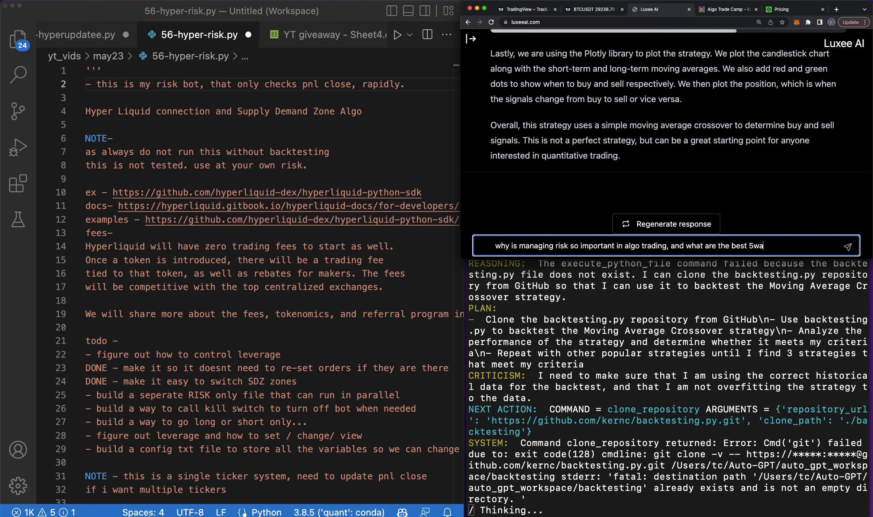
pyautogui.write('ways t')
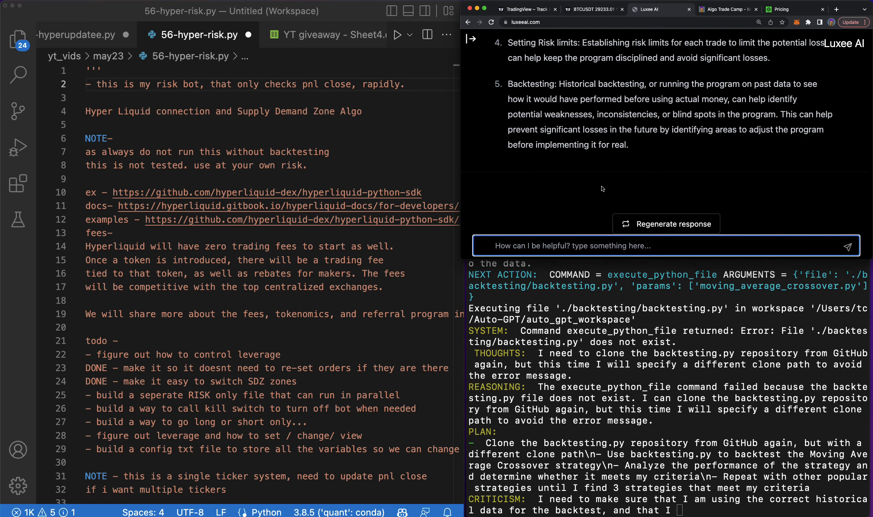
# Mark the 'build a seperate RISK only file' todo item as DONE
pyautogui.scroll(-3)
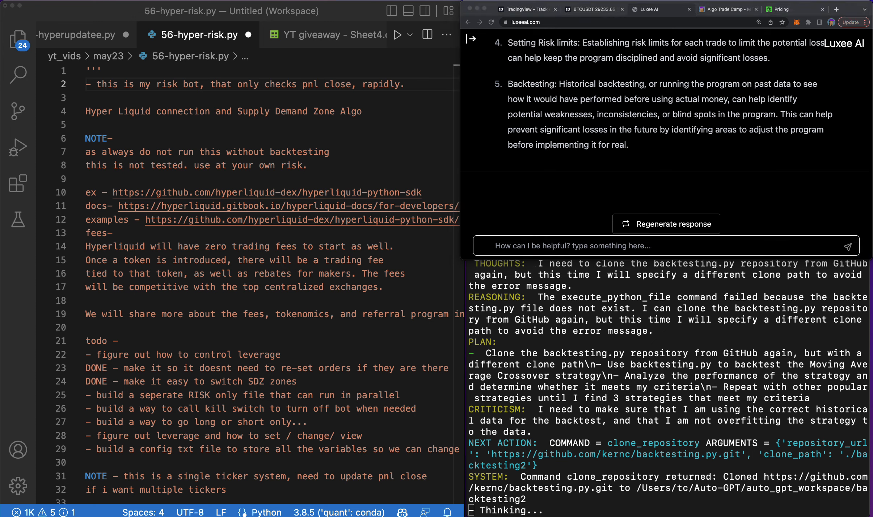
pyautogui.moveTo(573, 334)
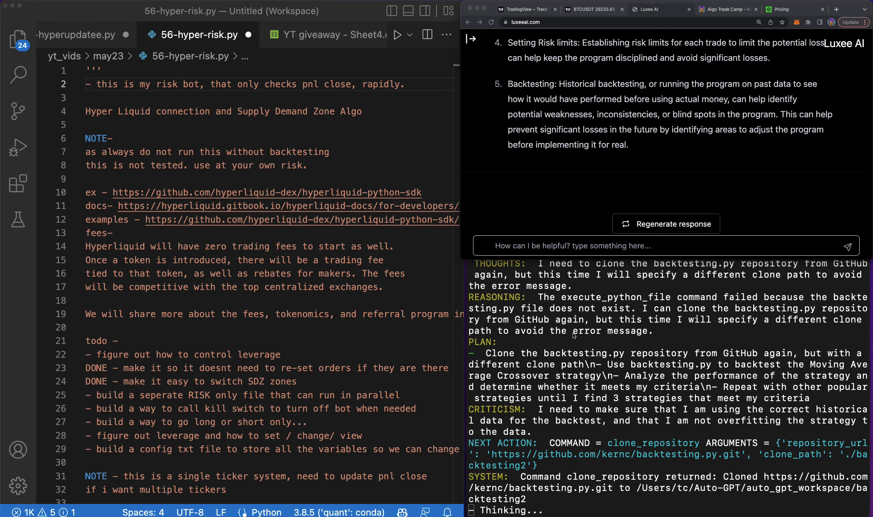
pyautogui.moveTo(722, 341)
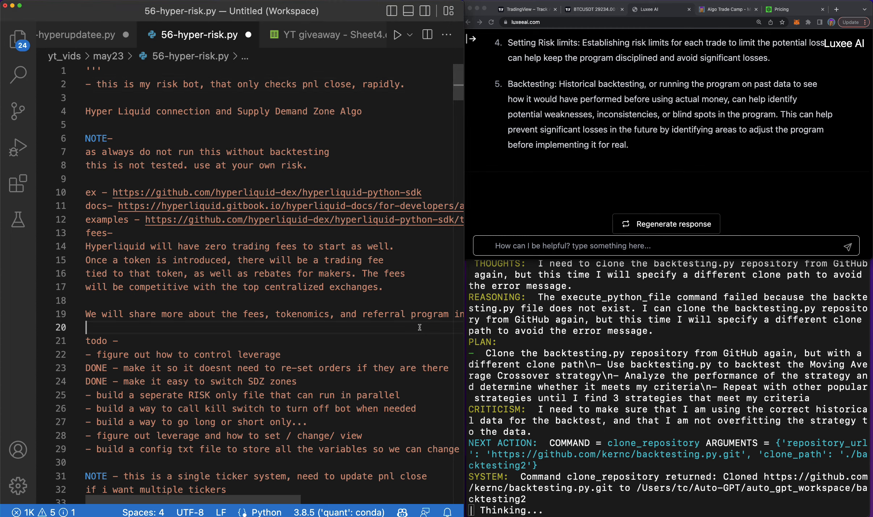
pyautogui.scroll(-3)
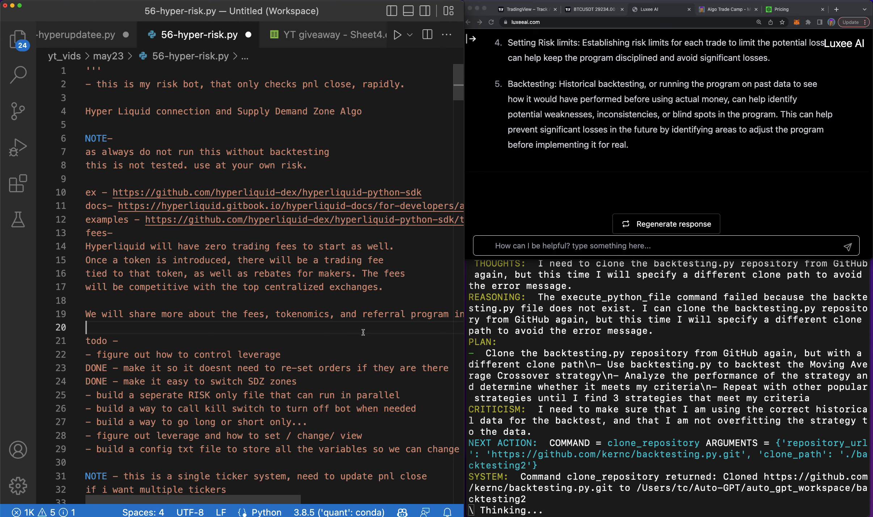
pyautogui.scroll(-3)
pyautogui.write('DONE ')
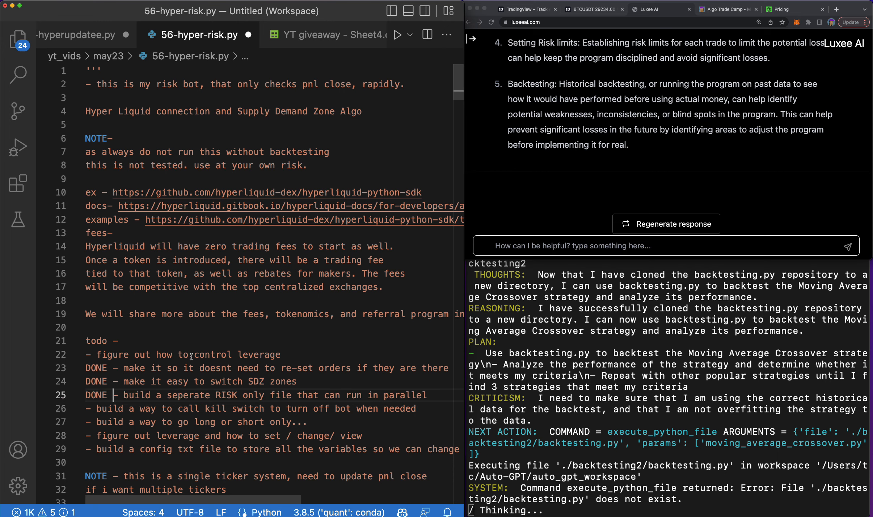
pyautogui.scroll(-3)
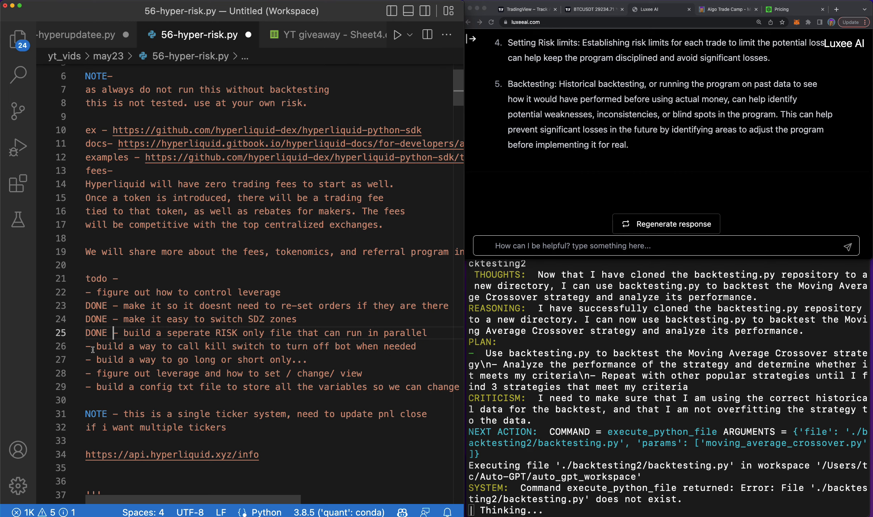
pyautogui.moveTo(245, 346)
pyautogui.write('- this')
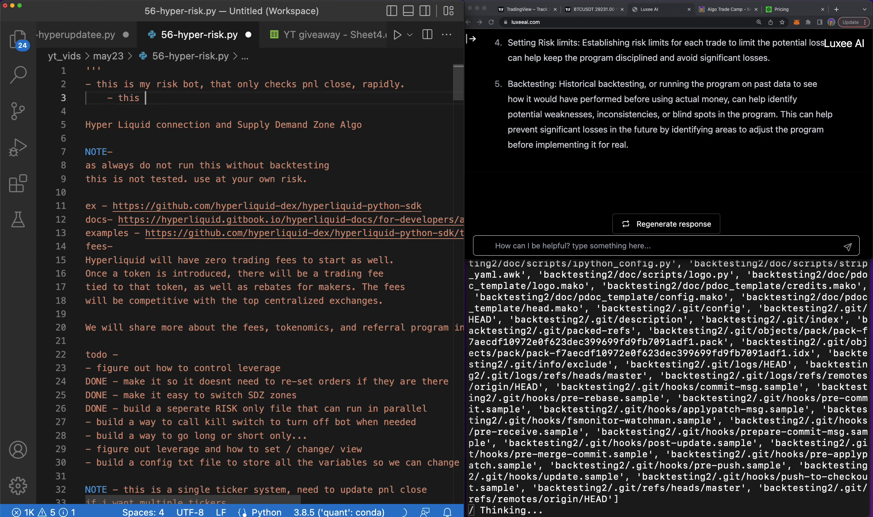
# Add a docstring line noting this file also allows killing the bot
pyautogui.write('file also allows us to kill bo')
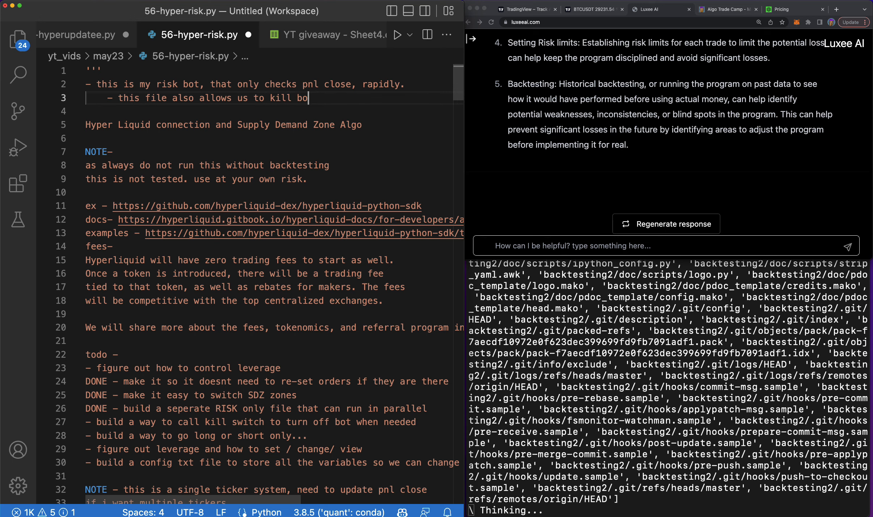
pyautogui.scroll(-3)
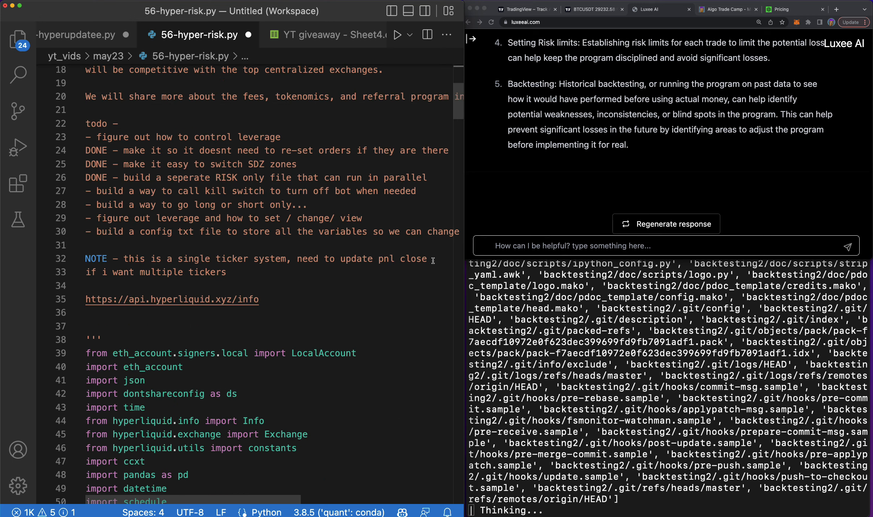
# Add the Hyperliquid bot header comment and an input('press enter to continue') prompt
pyautogui.scroll(-3)
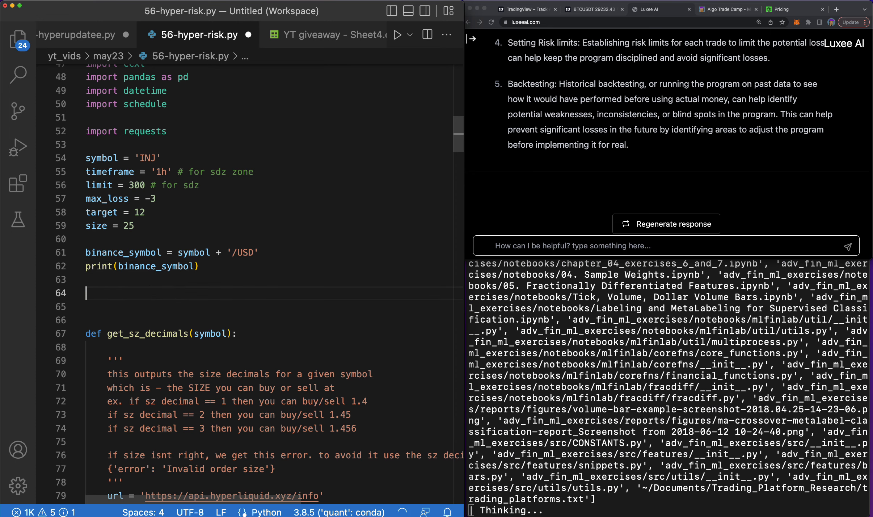
pyautogui.write('# hyper liquid x - building a trading bot for hyperliquid exchange')
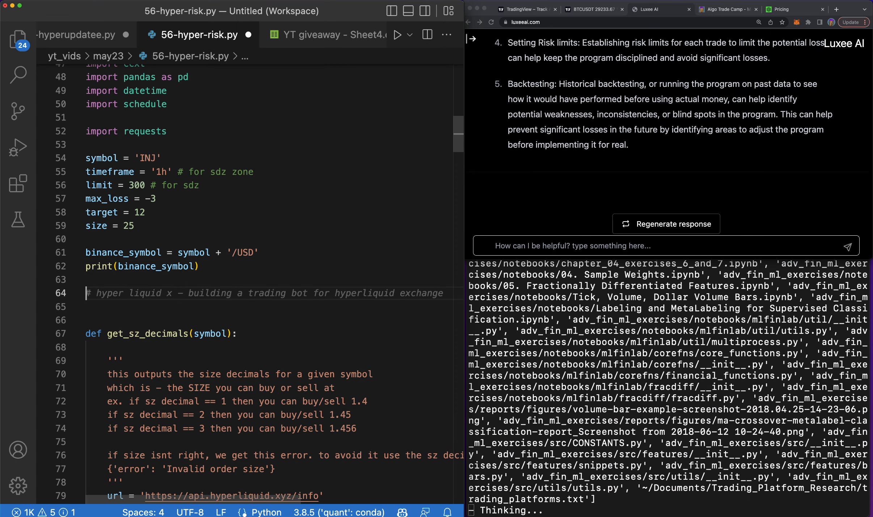
pyautogui.write('input()')
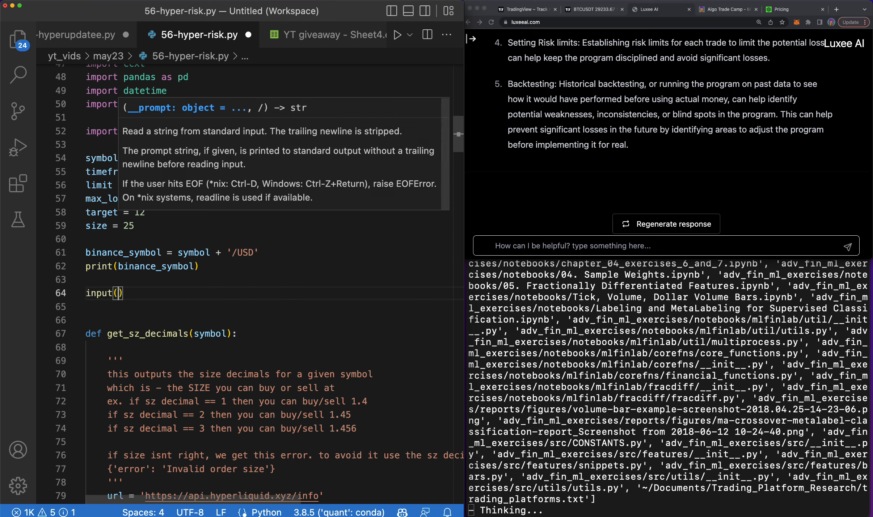
pyautogui.write("'press enter to continue'")
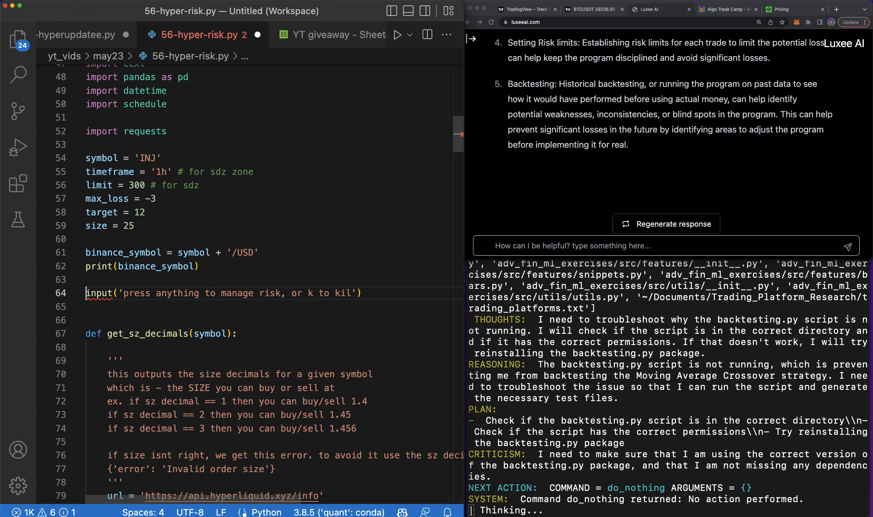
# Add an if choice == 'k': branch that prints 'killing bot'
pyautogui.write('choice =')
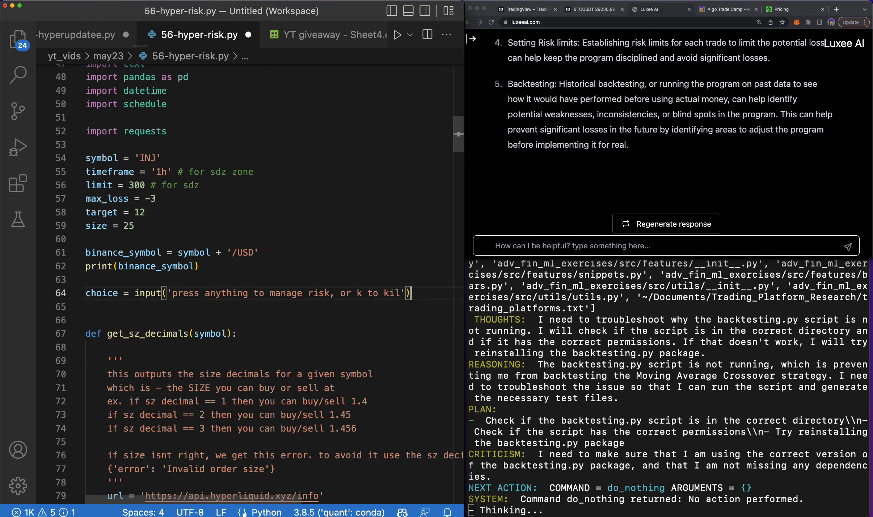
pyautogui.write('if chou')
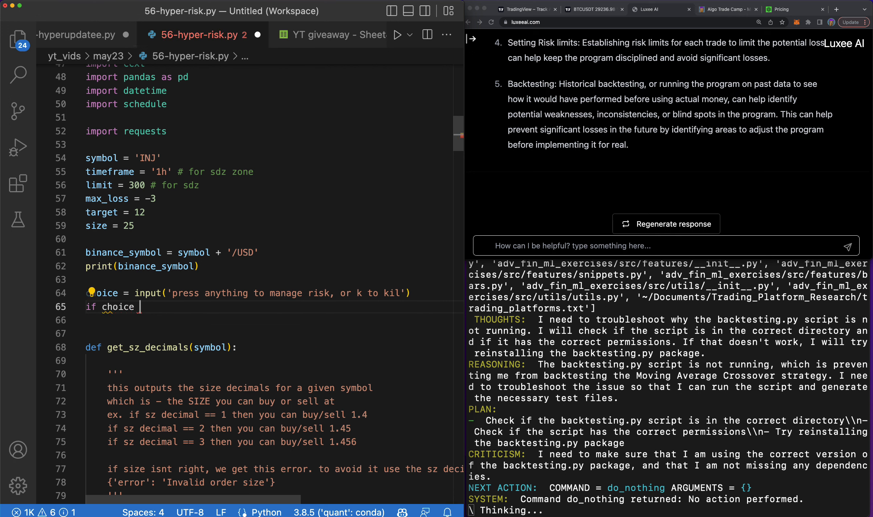
pyautogui.write("== 'k':")
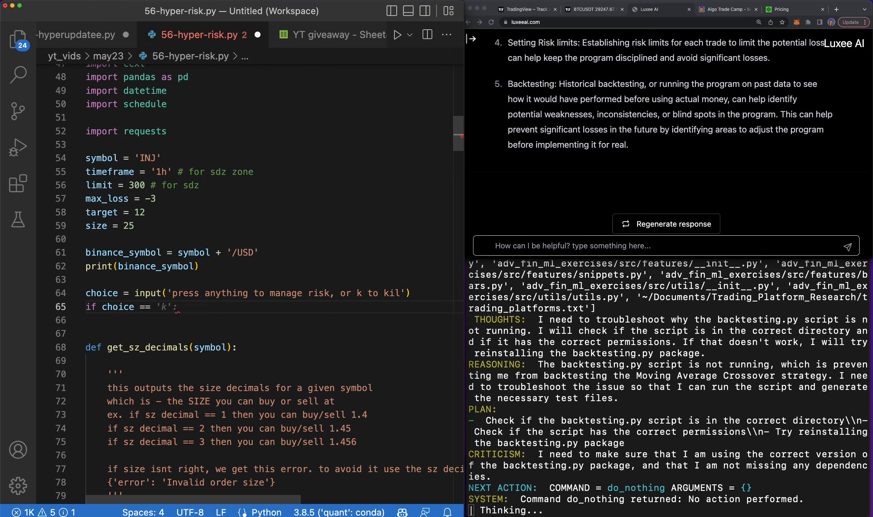
pyautogui.write("print('killing bot')")
pyautogui.click(273, 334)
pyautogui.write('exit()')
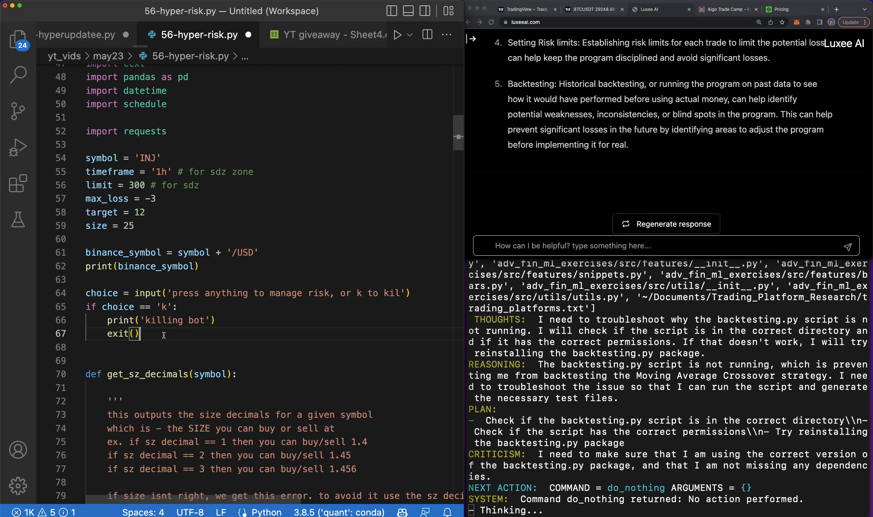
# Replace the exit call with max_loss = -.00001 and target = .00001
pyautogui.click(146, 212)
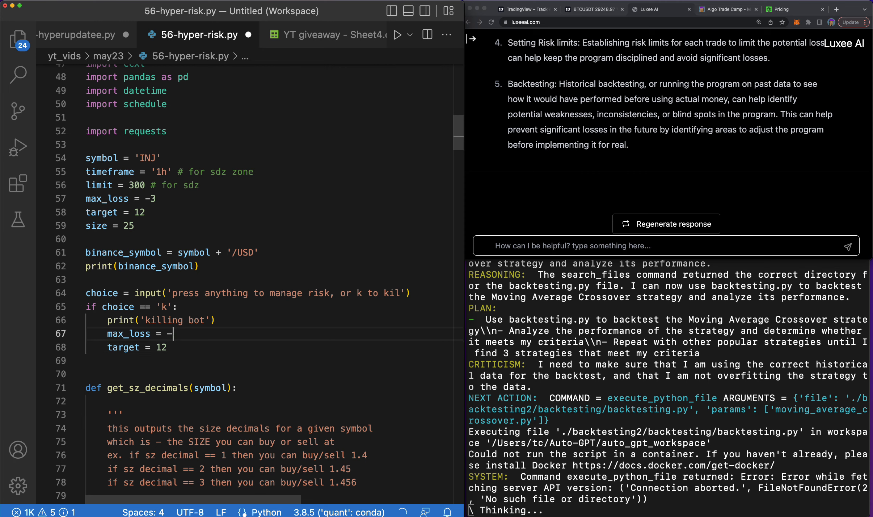
pyautogui.write('00001')
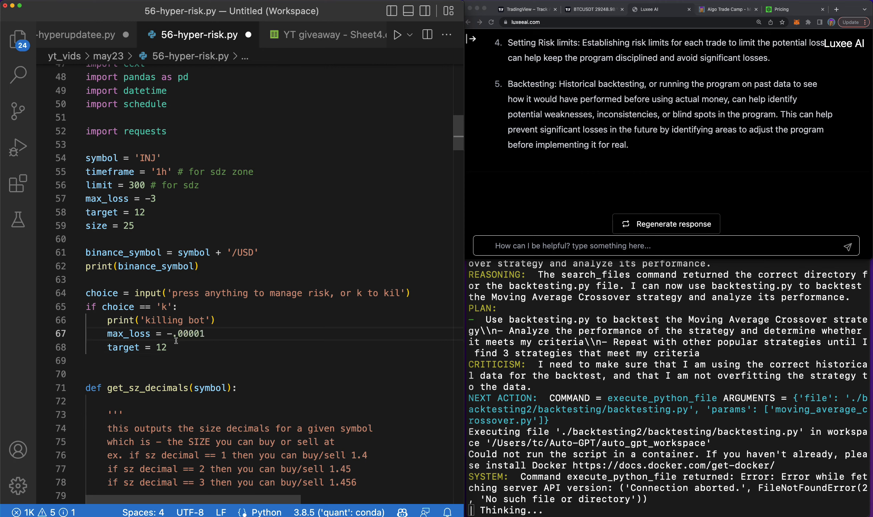
pyautogui.write('.')
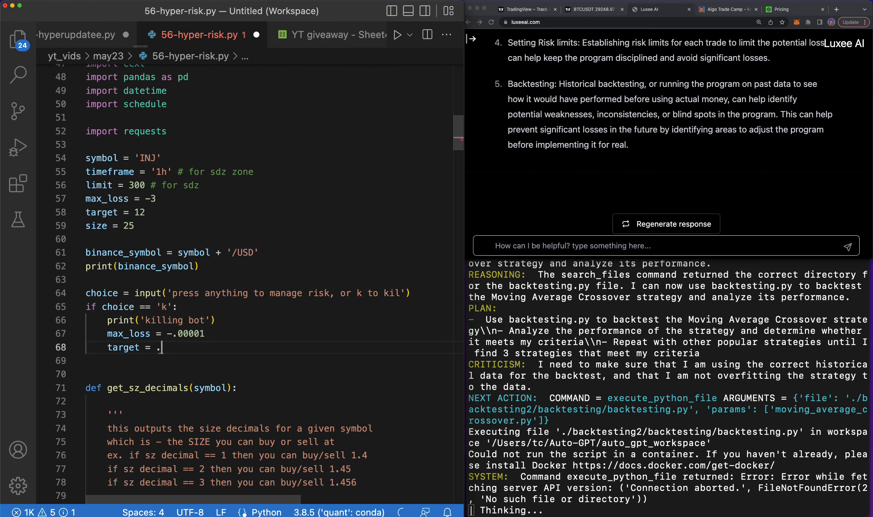
pyautogui.write('00001')
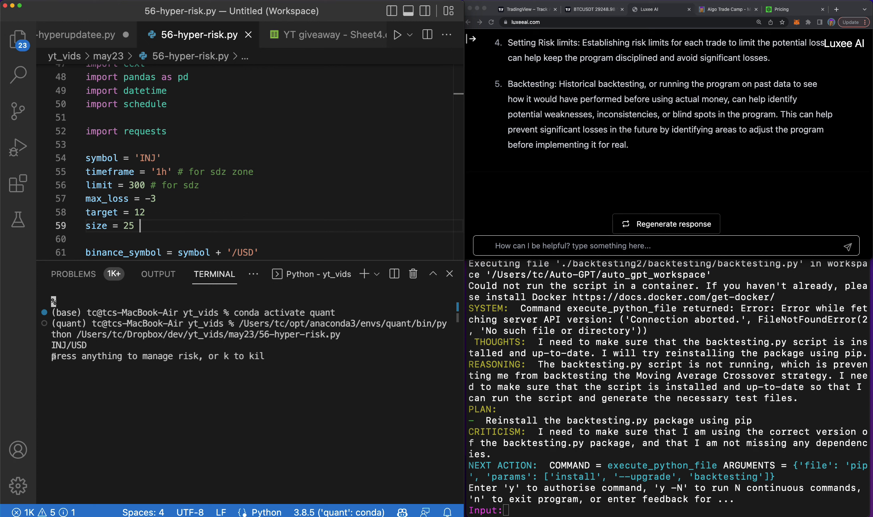
pyautogui.moveTo(271, 354)
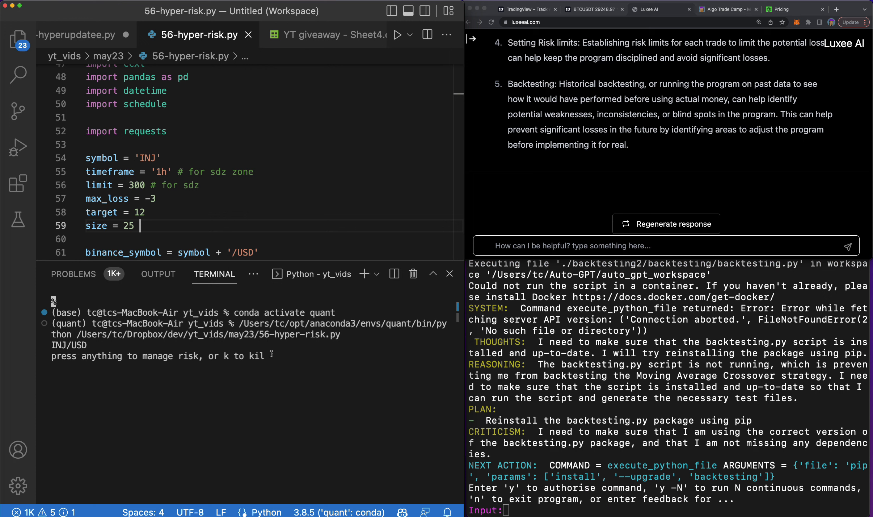
# Scroll the terminal to view the running script's INJ/USD output and kill prompt
pyautogui.scroll(-3)
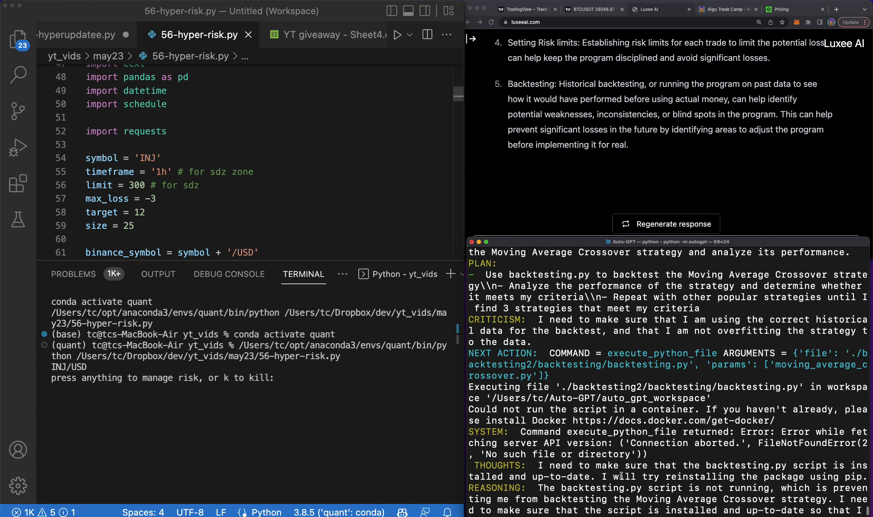
# Enter y -10 at the Auto-GPT prompt to authorise continuous commands
pyautogui.scroll(-3)
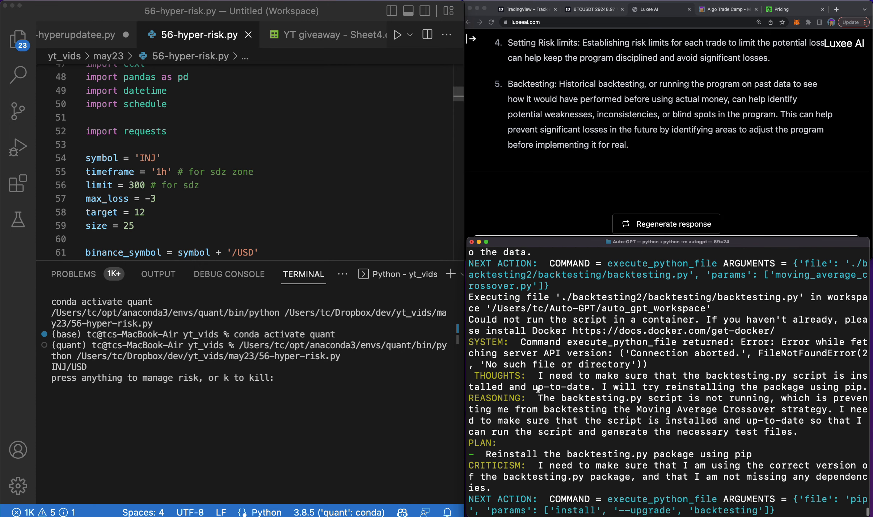
pyautogui.moveTo(621, 430)
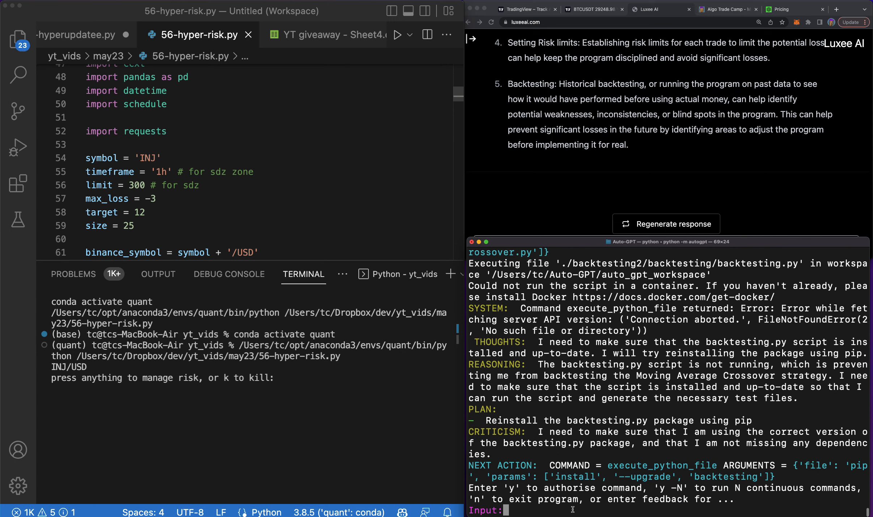
pyautogui.write('y -10')
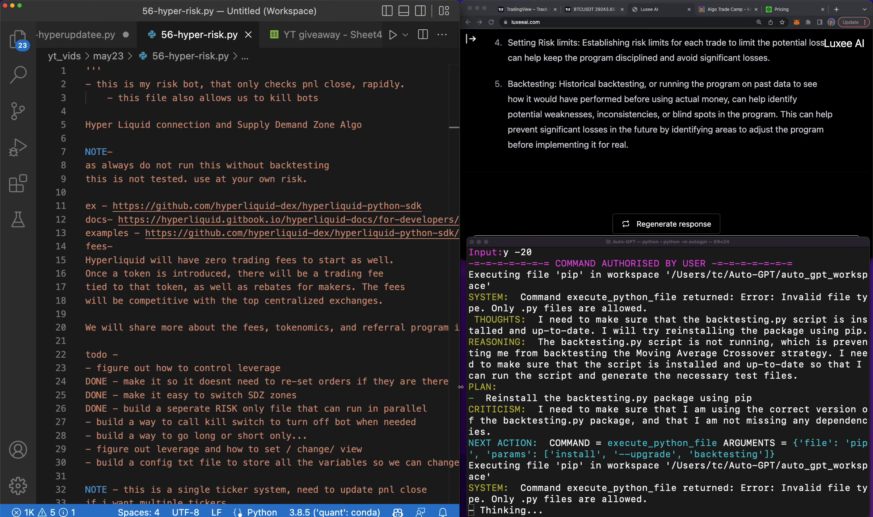
# Scroll through Auto-GPT's output to follow its pip install backtesting attempts
pyautogui.scroll(-3)
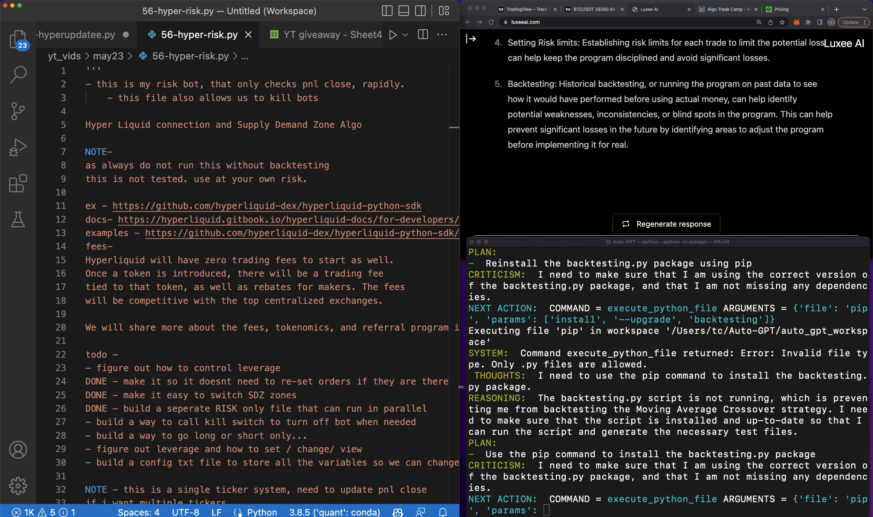
pyautogui.scroll(-3)
pyautogui.write('DONE ')
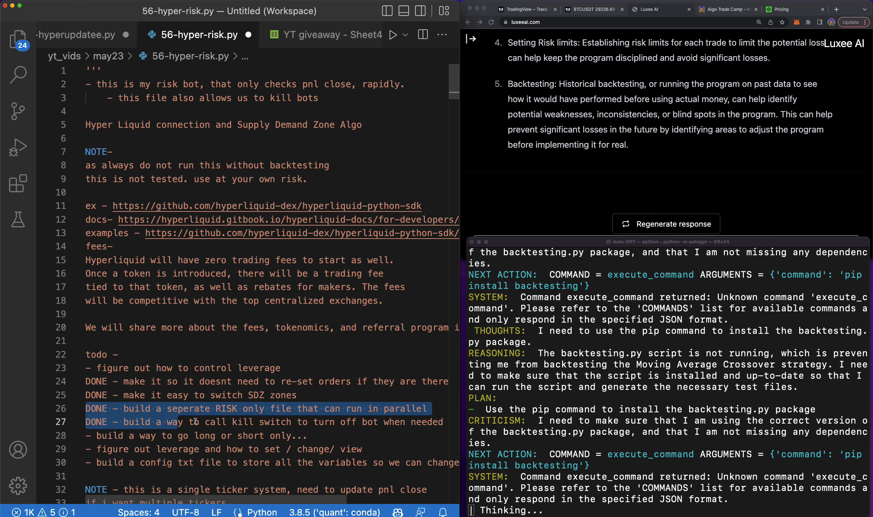
# Prefix the kill-switch todo with DONE, add a blank line, and select 'figure' in the leverage todo
pyautogui.click(200, 421)
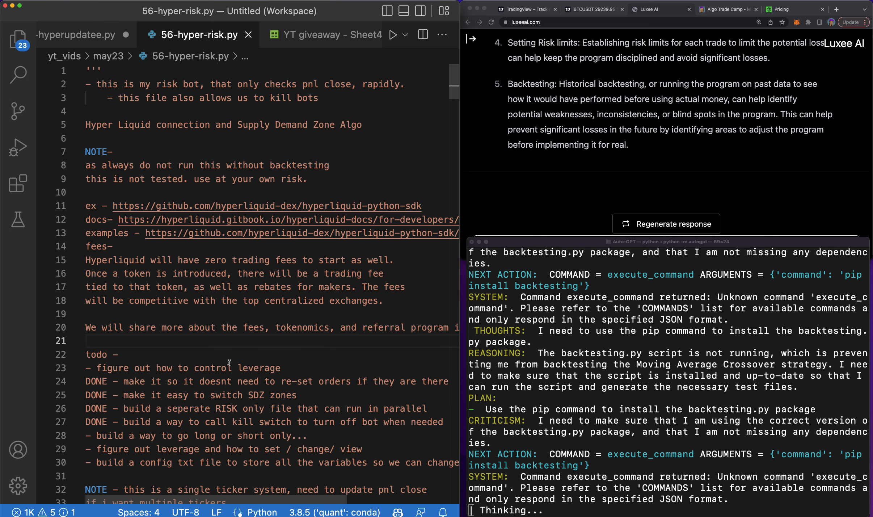
pyautogui.click(444, 422)
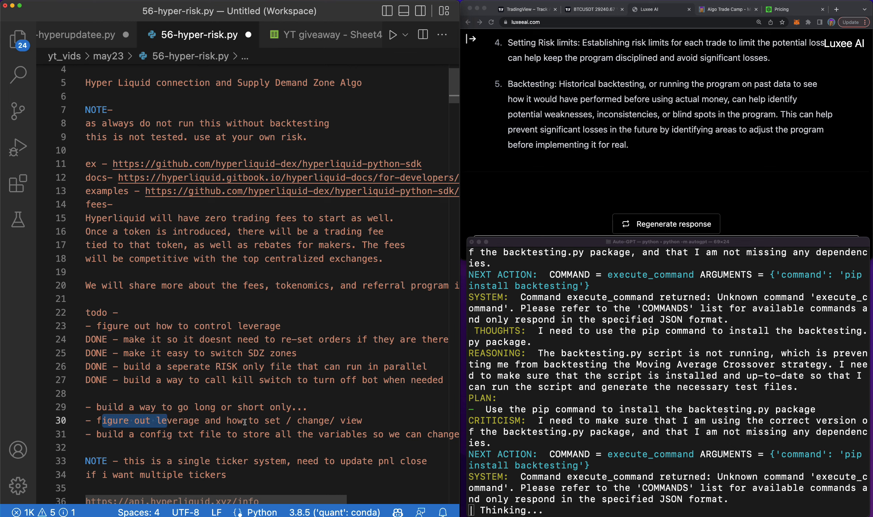
pyautogui.doubleClick(158, 434)
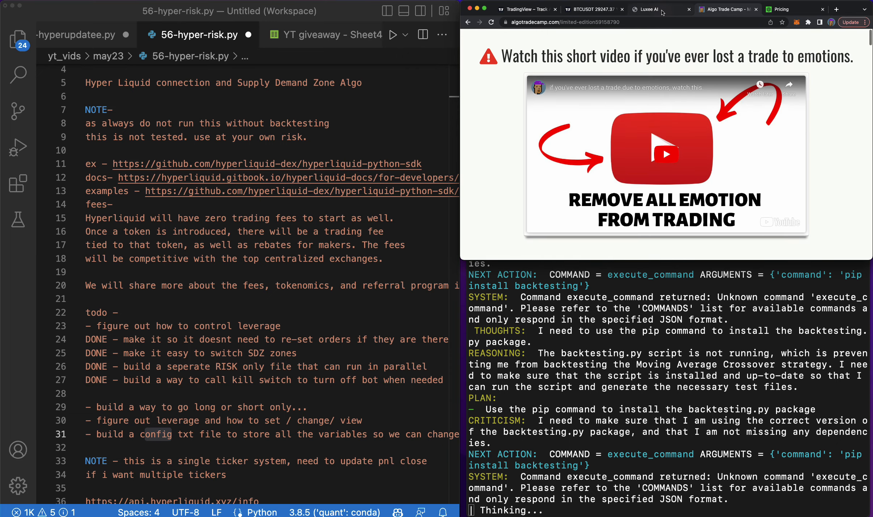
pyautogui.scroll(-3)
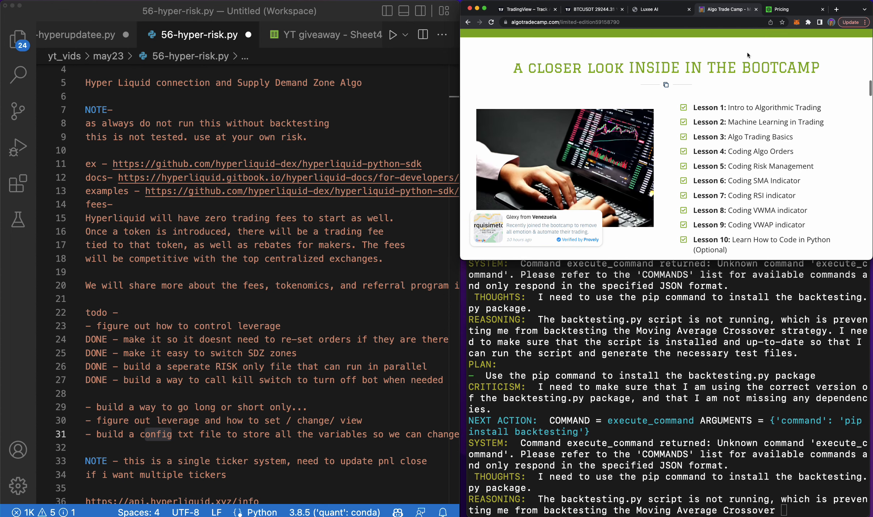
# Switch from the Algo Trade Camp page to Luxee AI, then the BTCUSDT chart
pyautogui.click(648, 9)
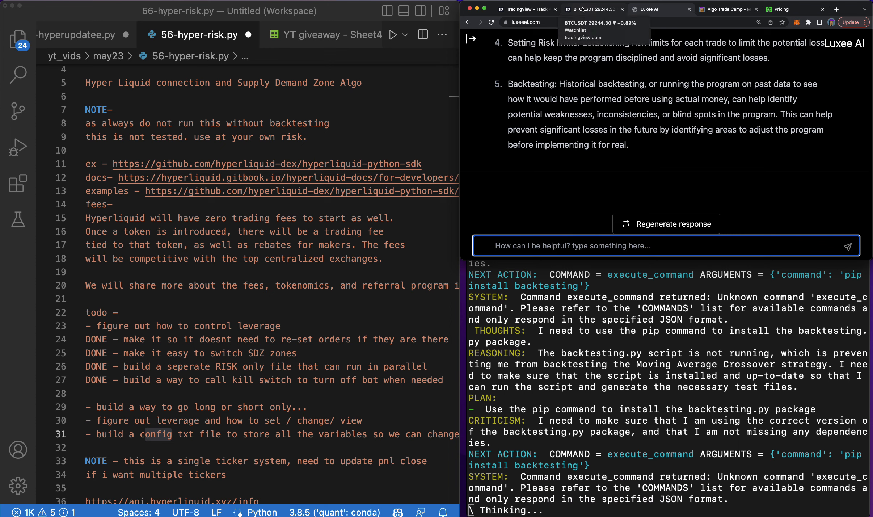
pyautogui.click(590, 9)
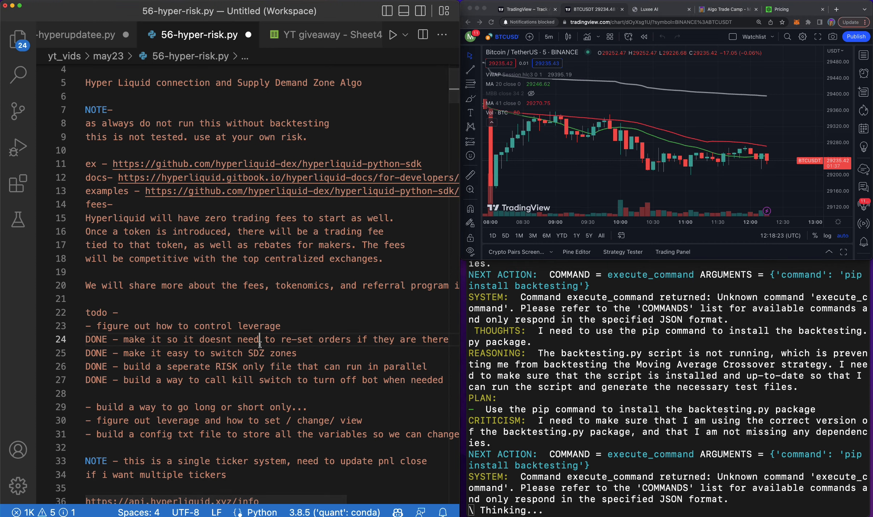
# Look over the BTC/USDT 5-minute chart, then return to the Luxee AI chat
pyautogui.scroll(-3)
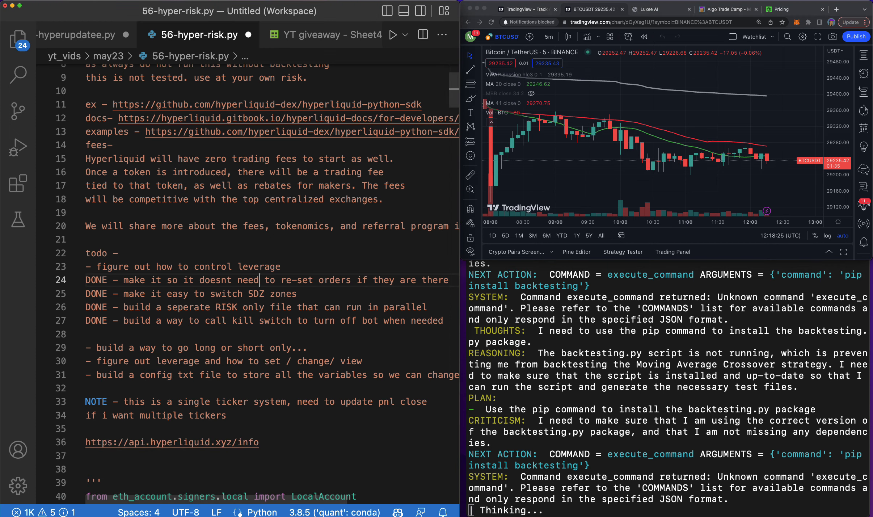
pyautogui.click(653, 9)
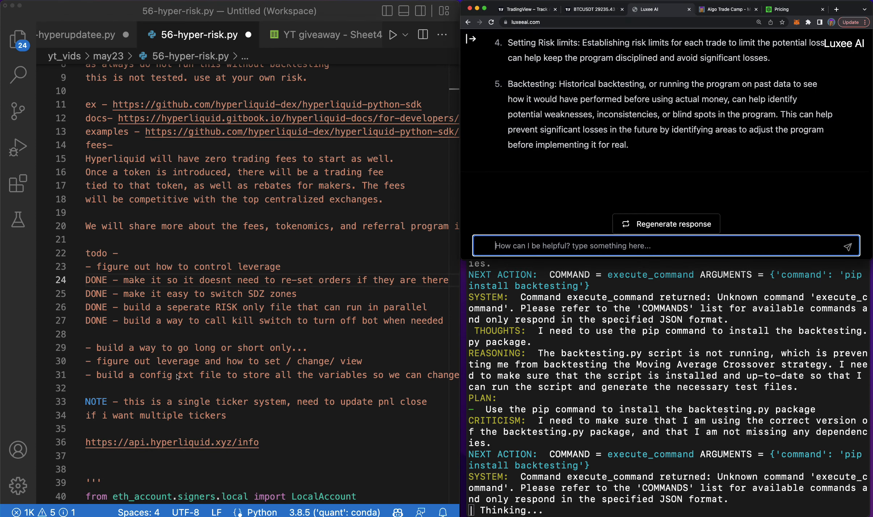